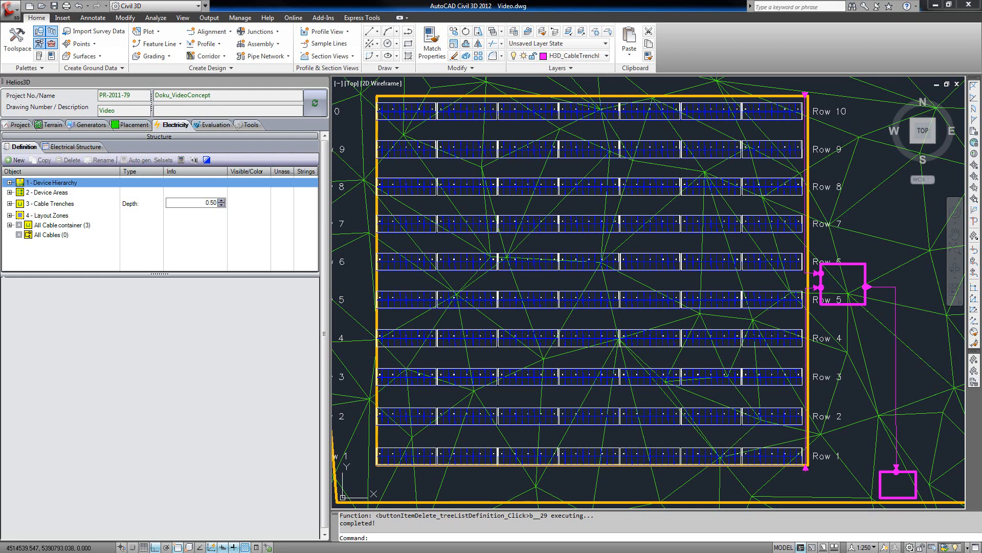
pyautogui.moveTo(149, 196)
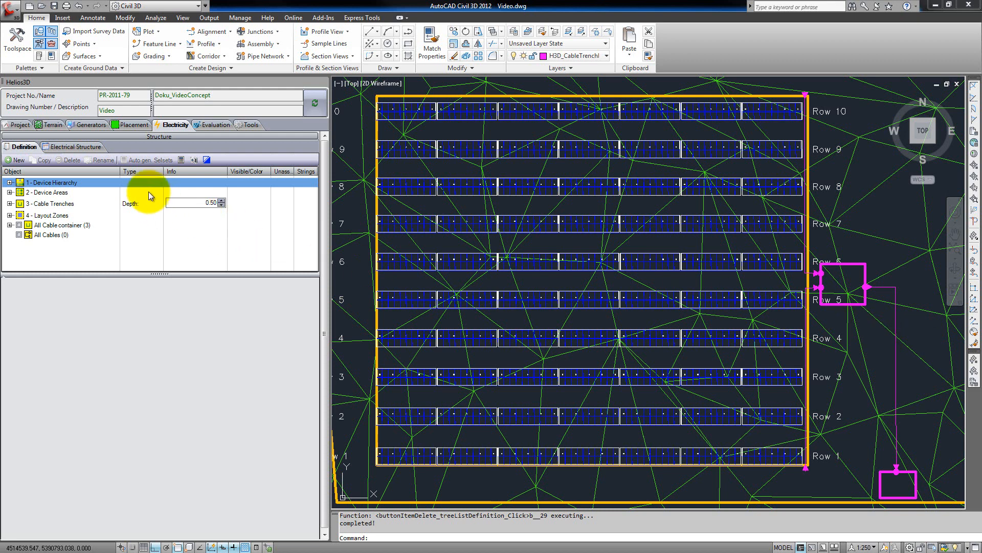
pyautogui.moveTo(114, 149)
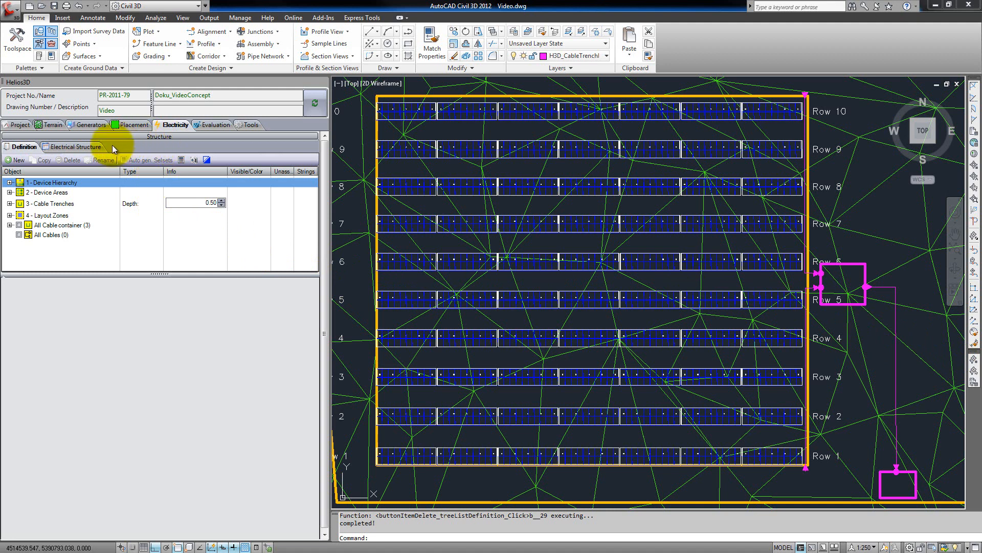
pyautogui.moveTo(44, 152)
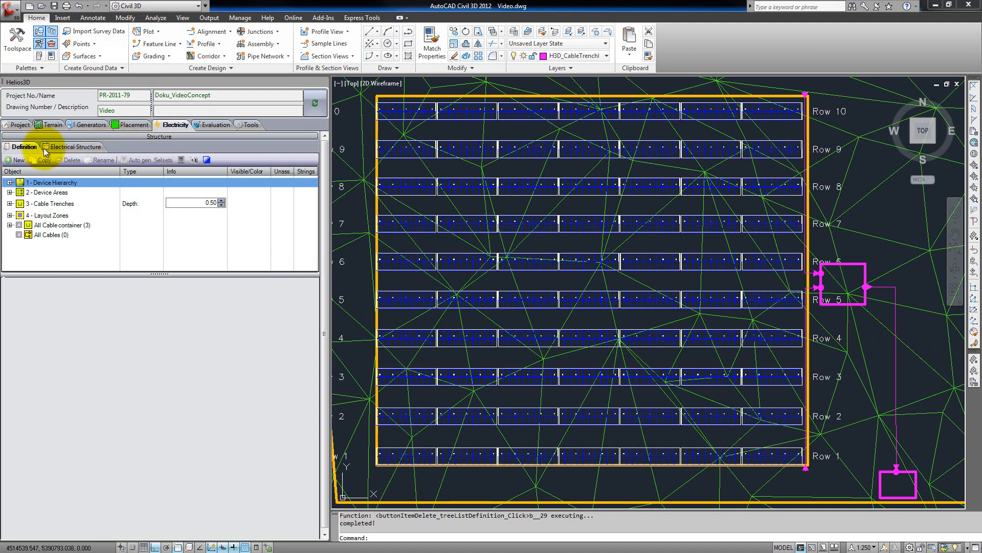
# Check the electrical structure view, return to the tree, and select Equipment Hierarchy.
pyautogui.click(77, 146)
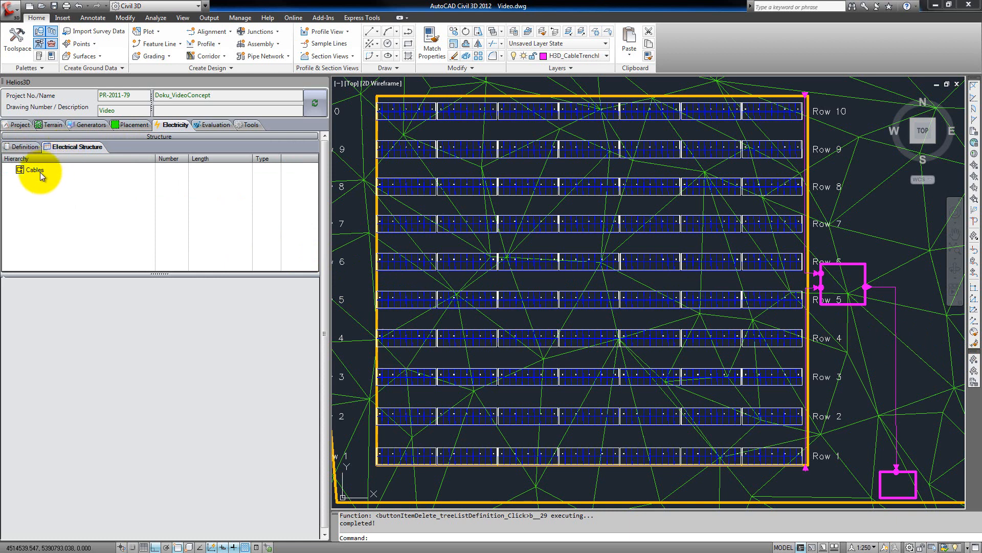
pyautogui.moveTo(49, 183)
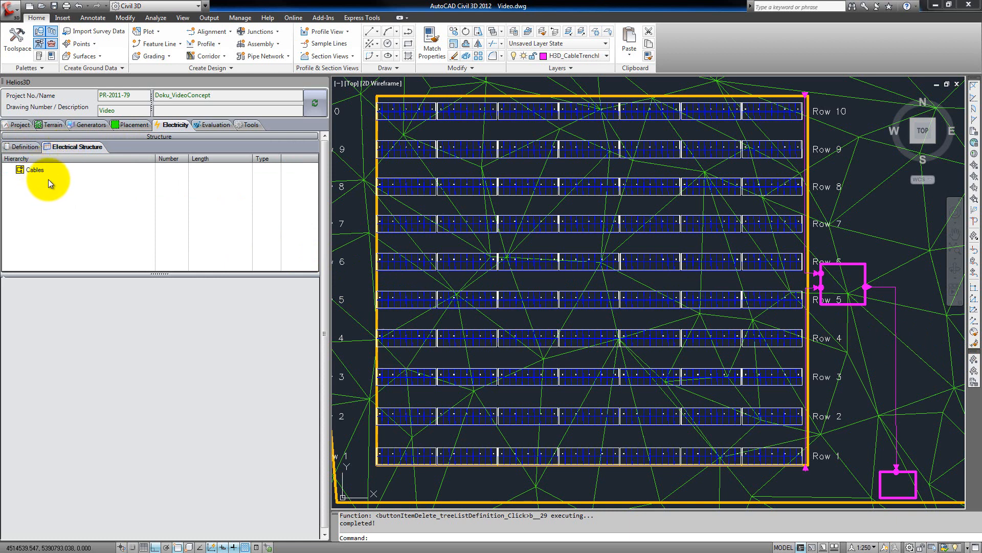
pyautogui.click(25, 146)
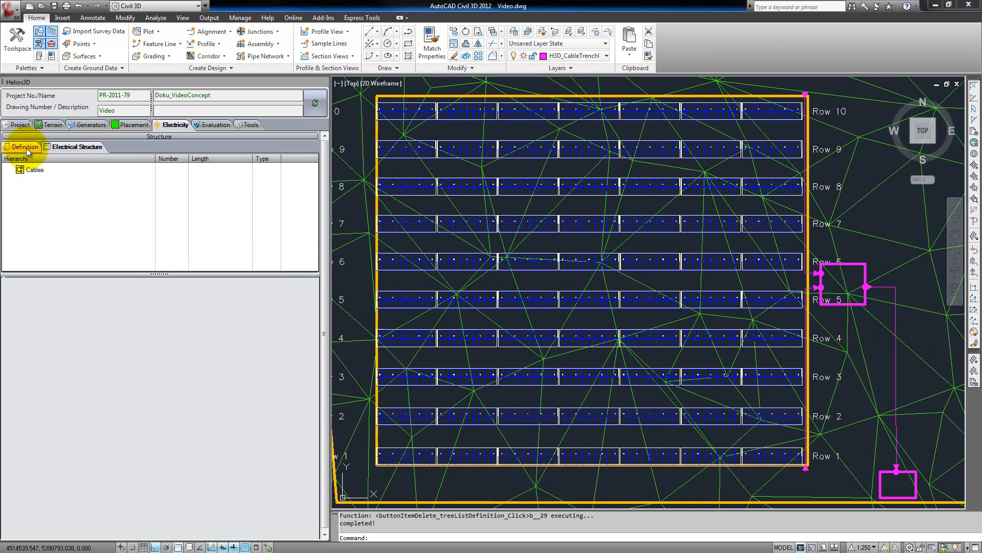
pyautogui.click(25, 147)
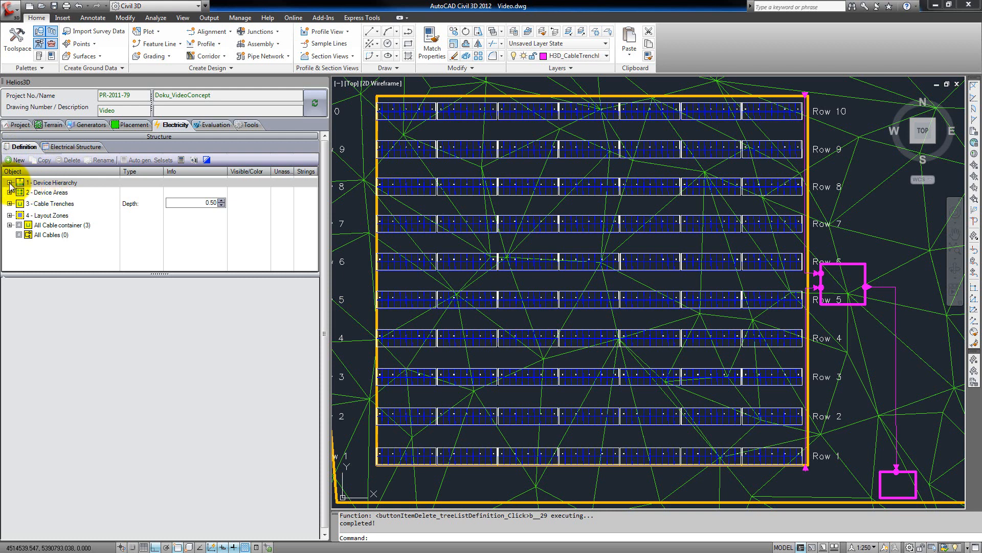
pyautogui.click(11, 182)
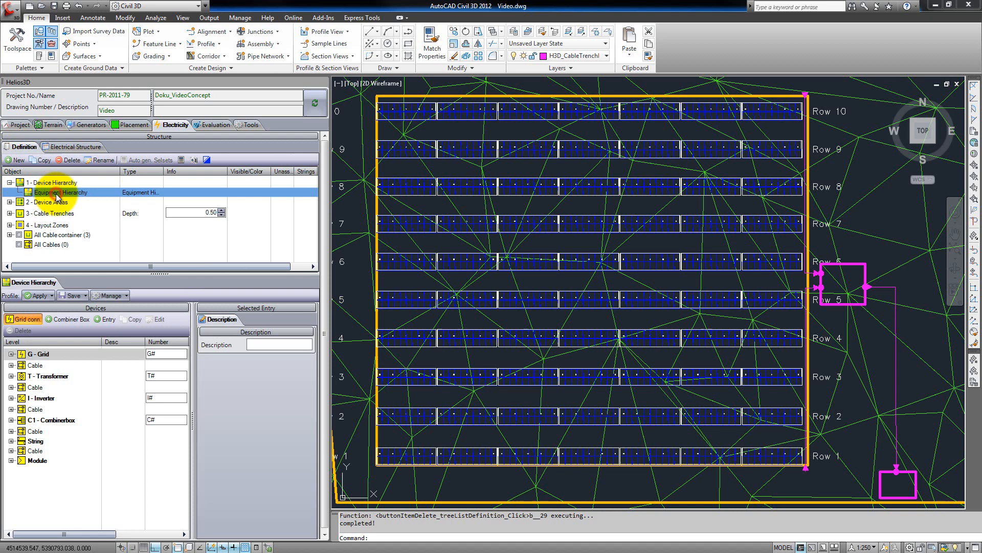
pyautogui.moveTo(51, 407)
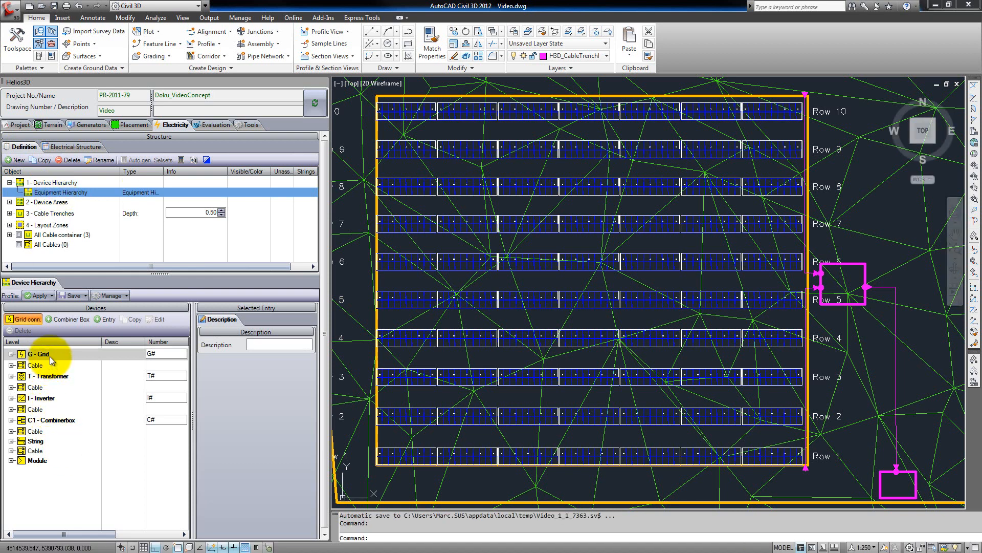
pyautogui.moveTo(98, 463)
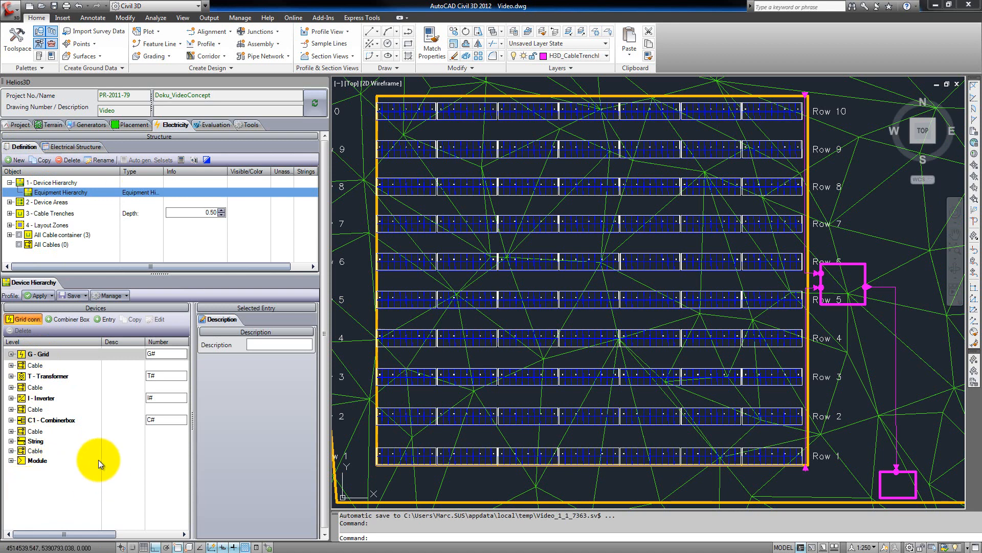
pyautogui.moveTo(62, 427)
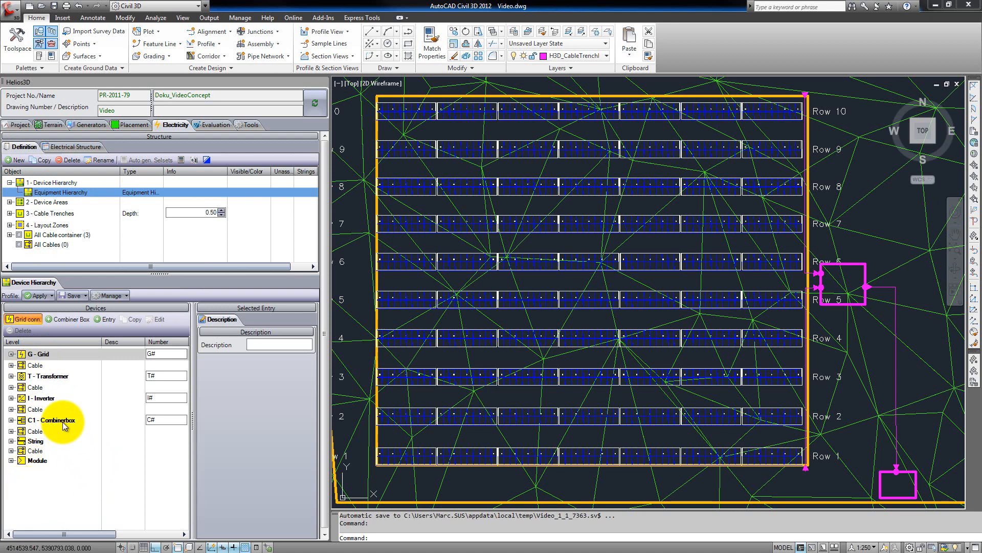
pyautogui.moveTo(47, 447)
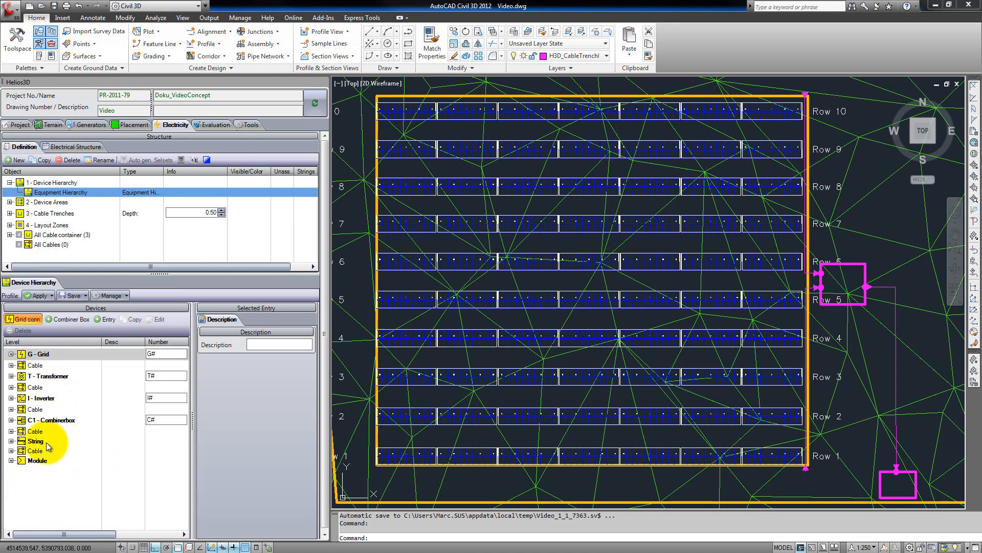
# Expand Grid 1000/3-1000 V, its 12mm² and 18mm² copper cables, and the String level.
pyautogui.click(37, 354)
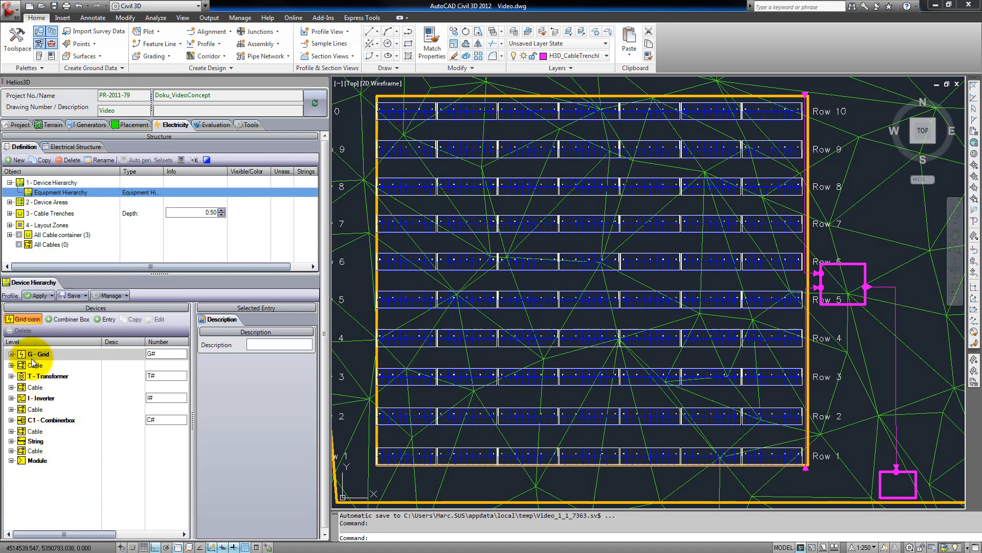
pyautogui.click(40, 354)
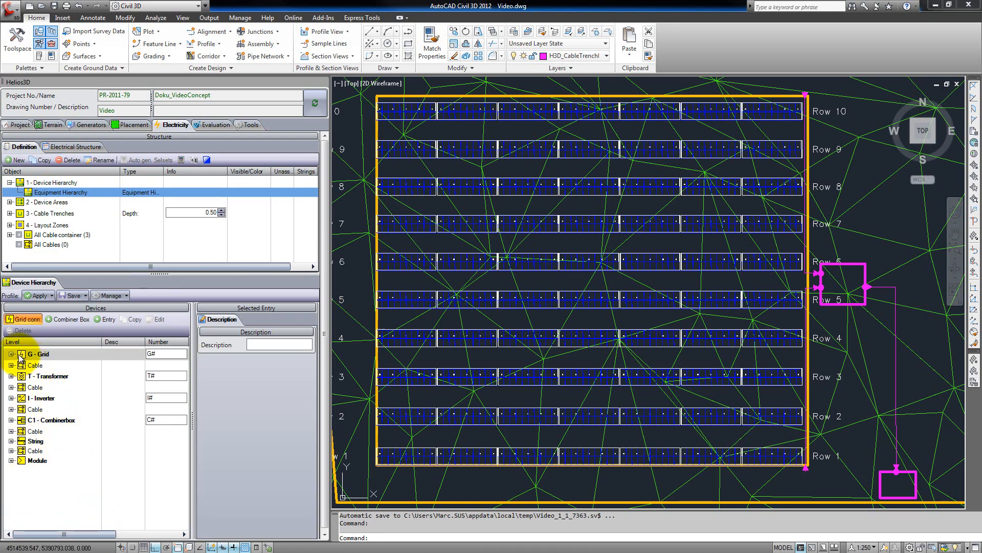
pyautogui.click(13, 352)
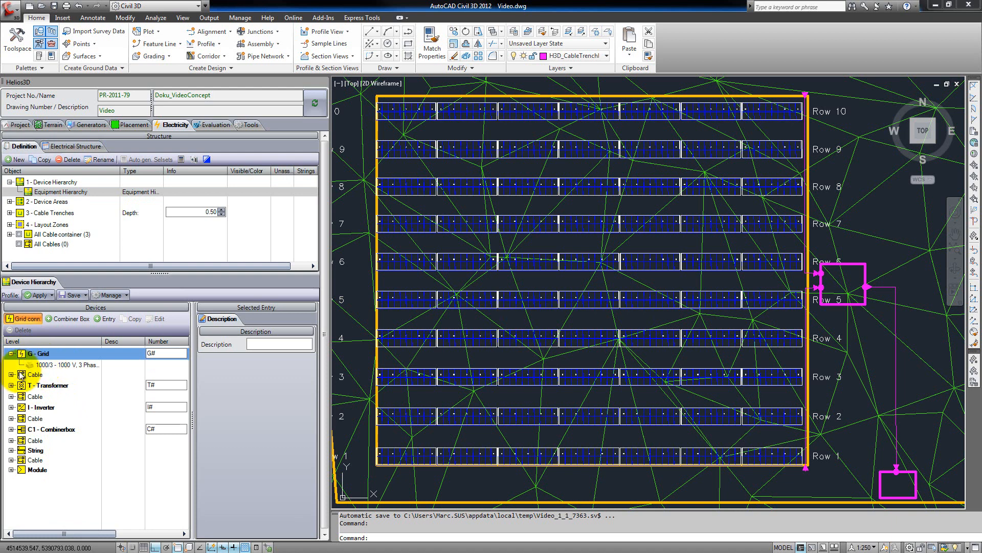
pyautogui.click(14, 374)
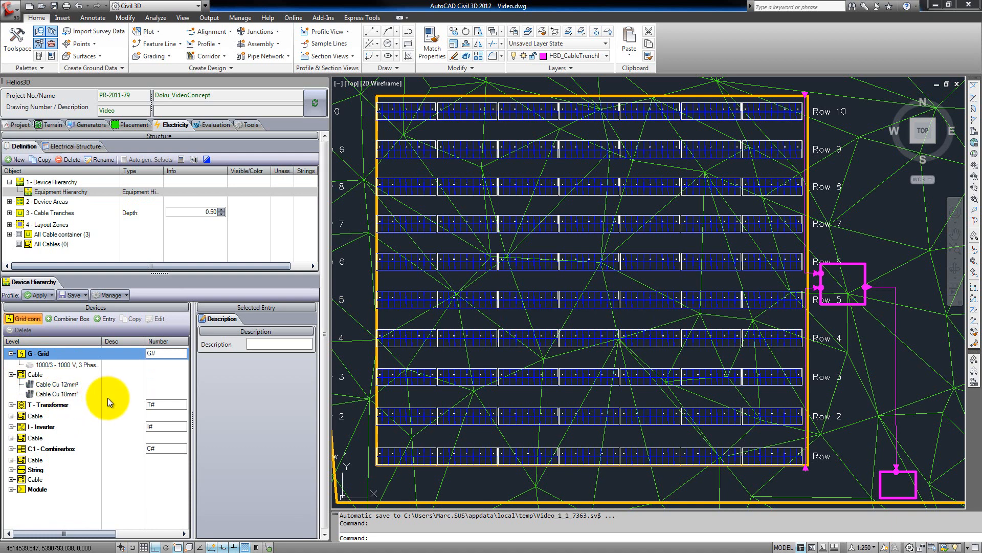
pyautogui.moveTo(90, 400)
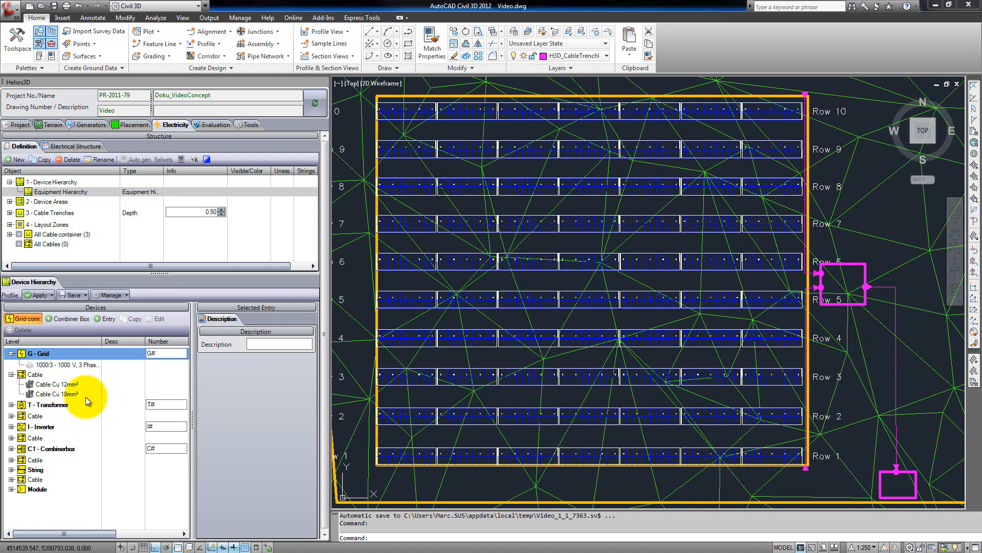
pyautogui.moveTo(50, 474)
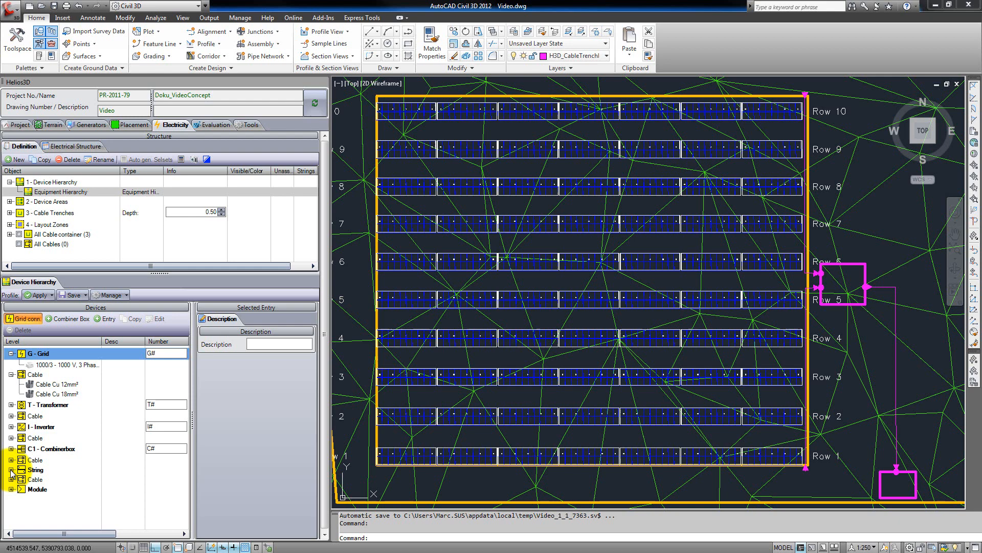
pyautogui.click(17, 480)
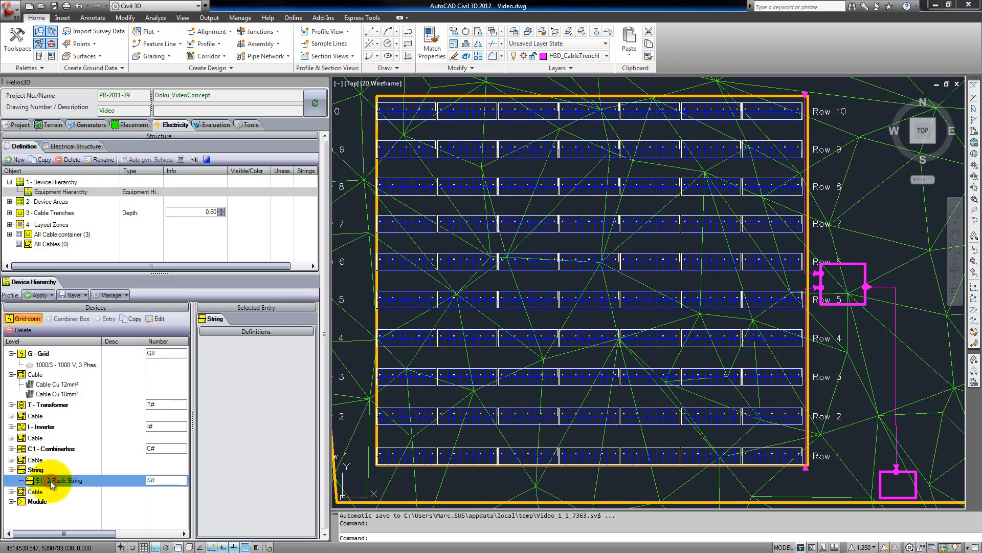
pyautogui.moveTo(154, 318)
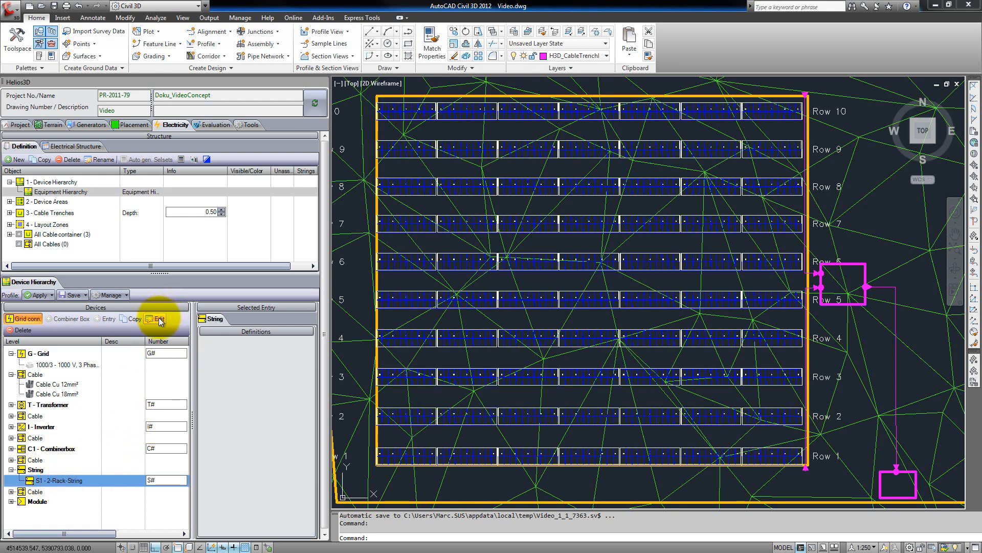
# Open 2-Rack-String: two 20-module strings across Array 1 and 2 into combiner i12.
pyautogui.click(158, 318)
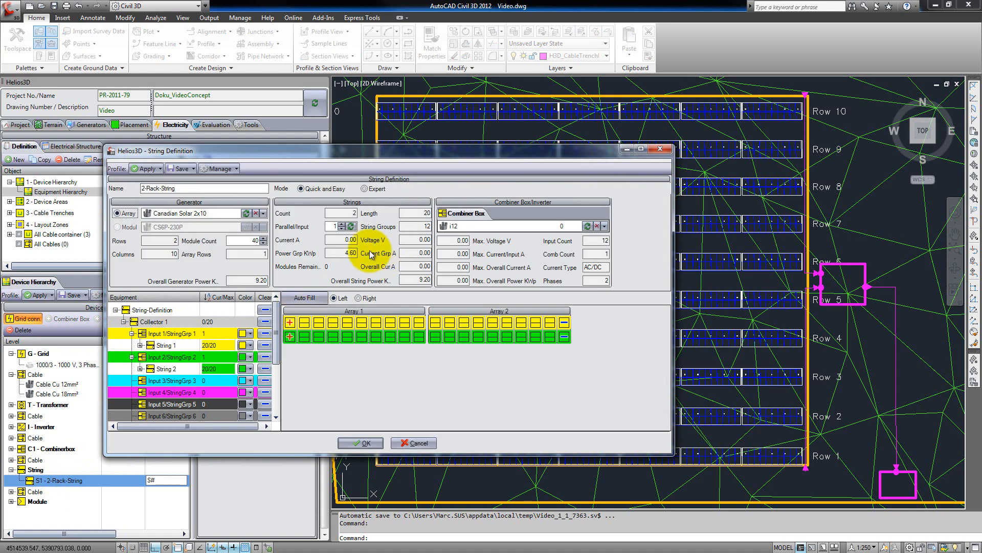
pyautogui.click(201, 187)
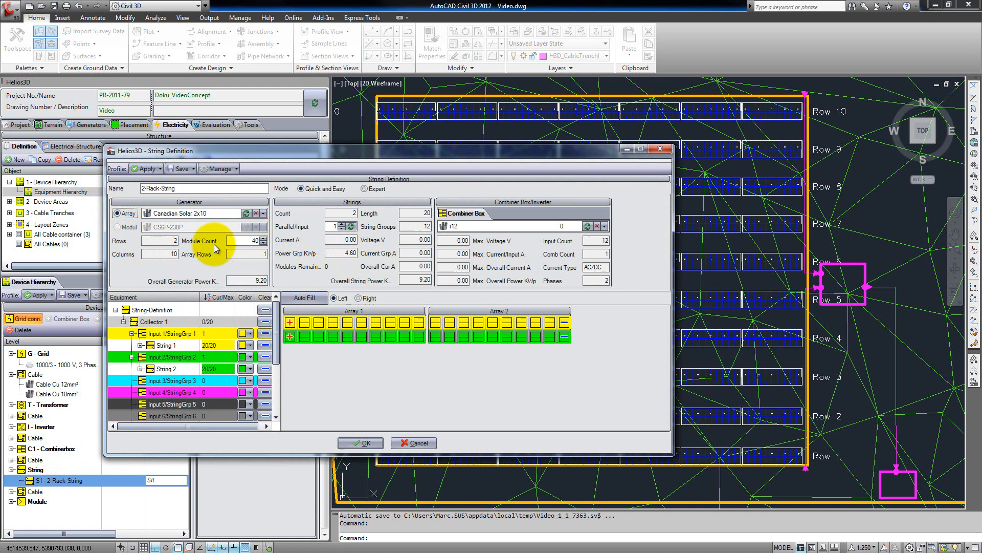
pyautogui.moveTo(221, 217)
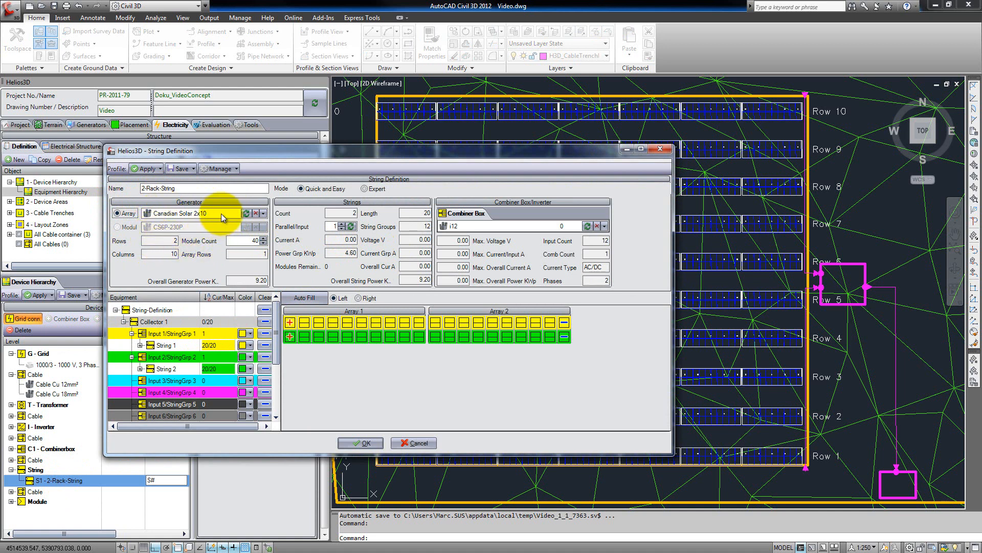
pyautogui.moveTo(217, 231)
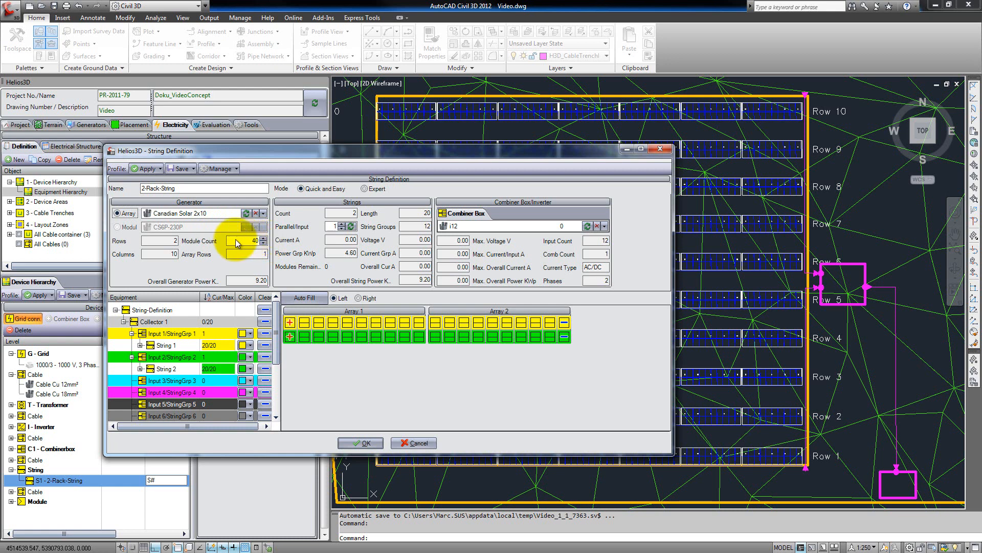
pyautogui.moveTo(263, 252)
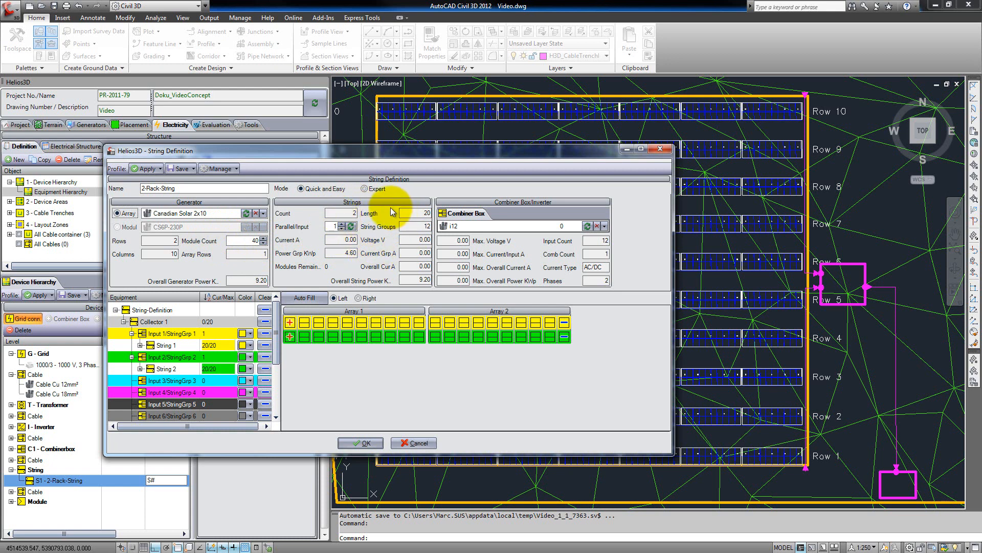
pyautogui.moveTo(445, 222)
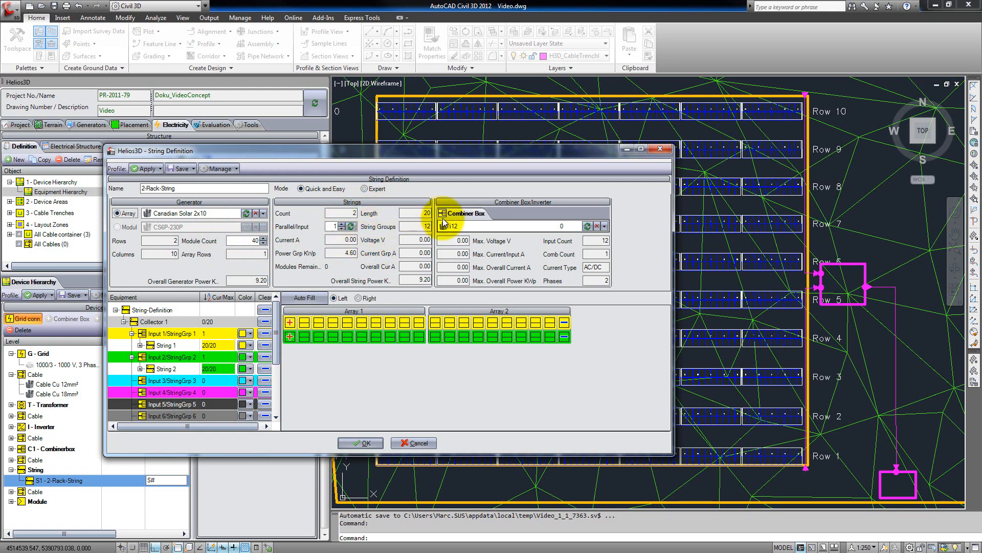
pyautogui.moveTo(537, 213)
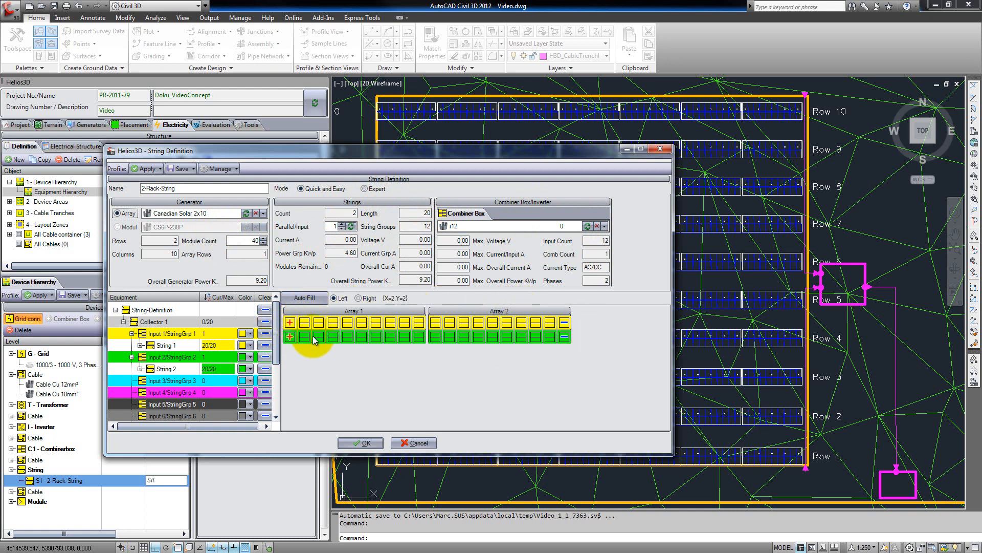
pyautogui.moveTo(572, 344)
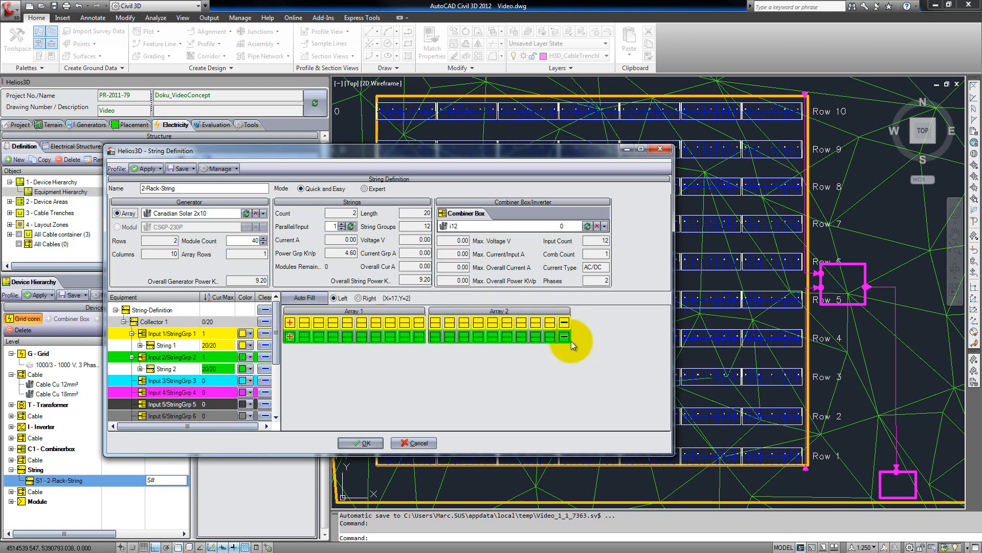
pyautogui.moveTo(324, 360)
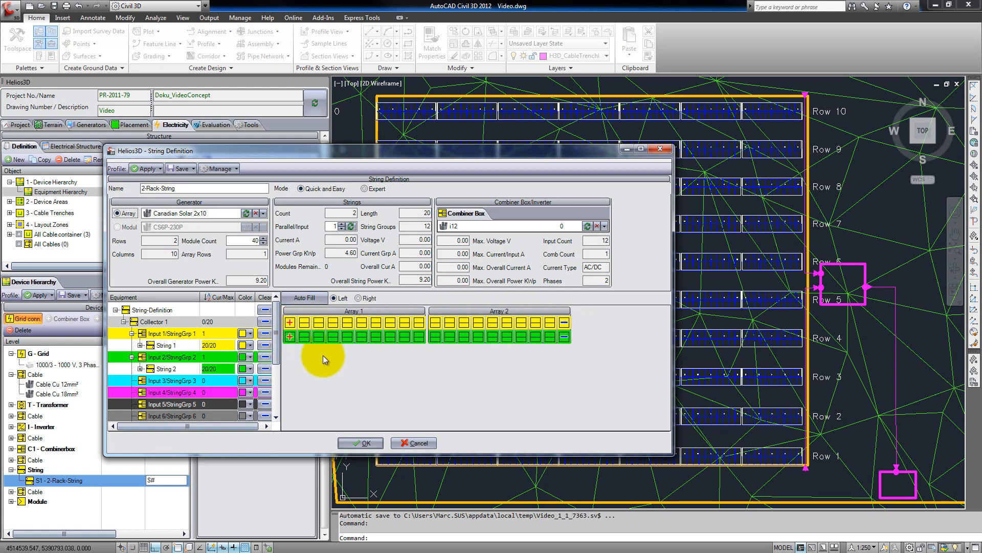
pyautogui.moveTo(413, 442)
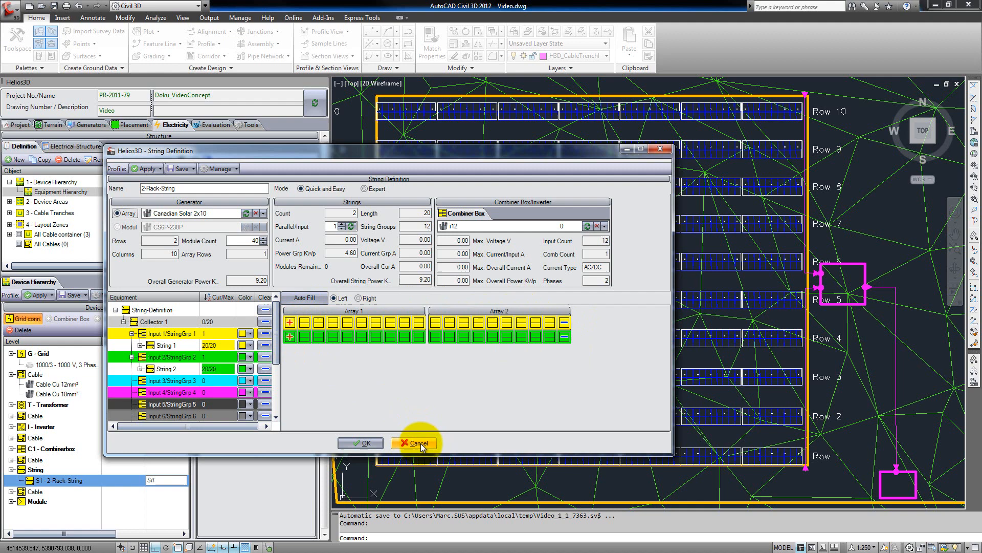
# Cancel String Definition and select Central_DA under Device Areas to view placeable device types.
pyautogui.click(415, 442)
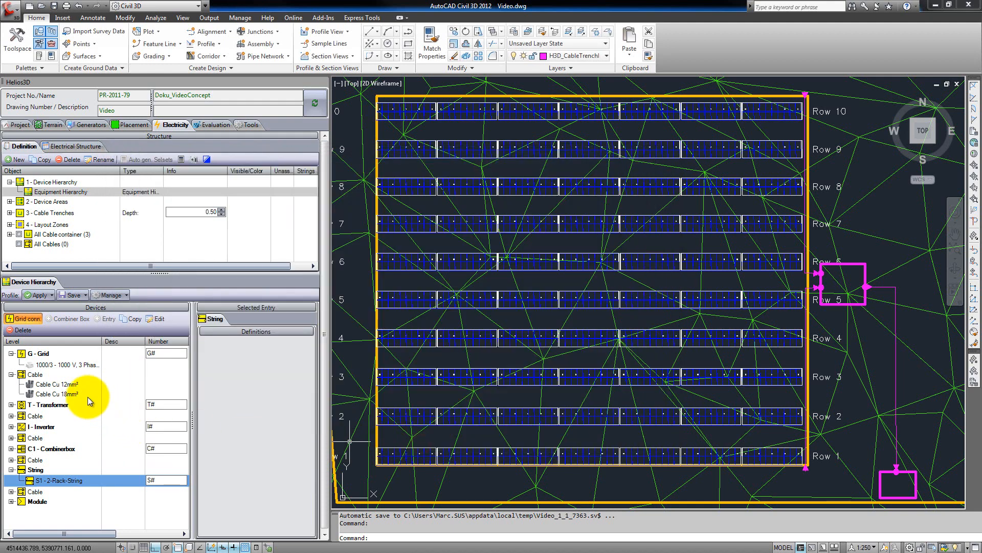
pyautogui.moveTo(107, 391)
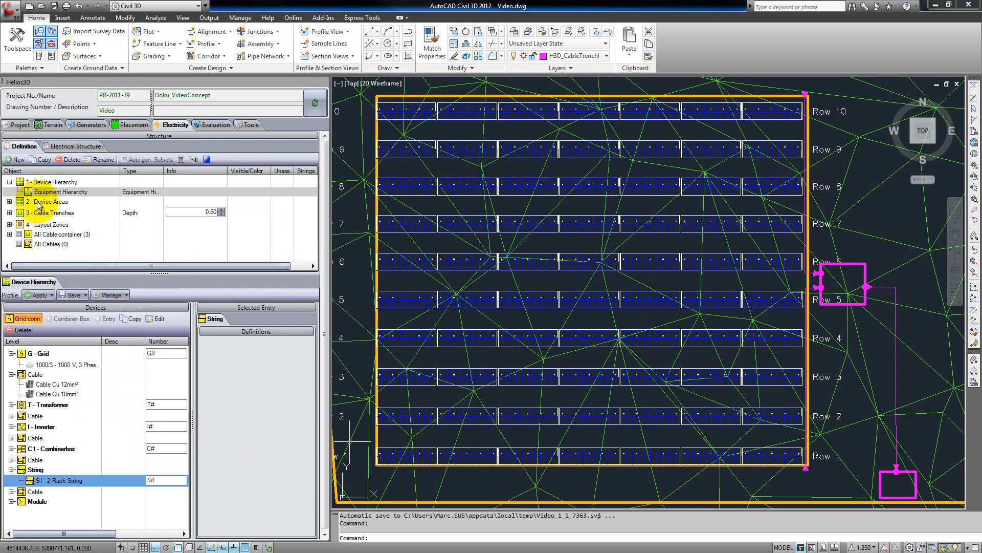
pyautogui.click(49, 201)
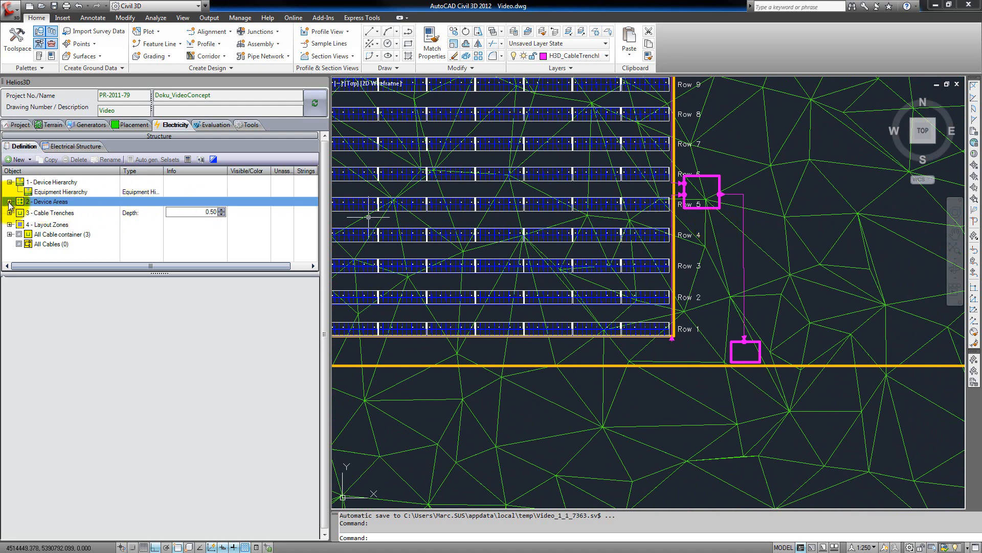
pyautogui.click(11, 201)
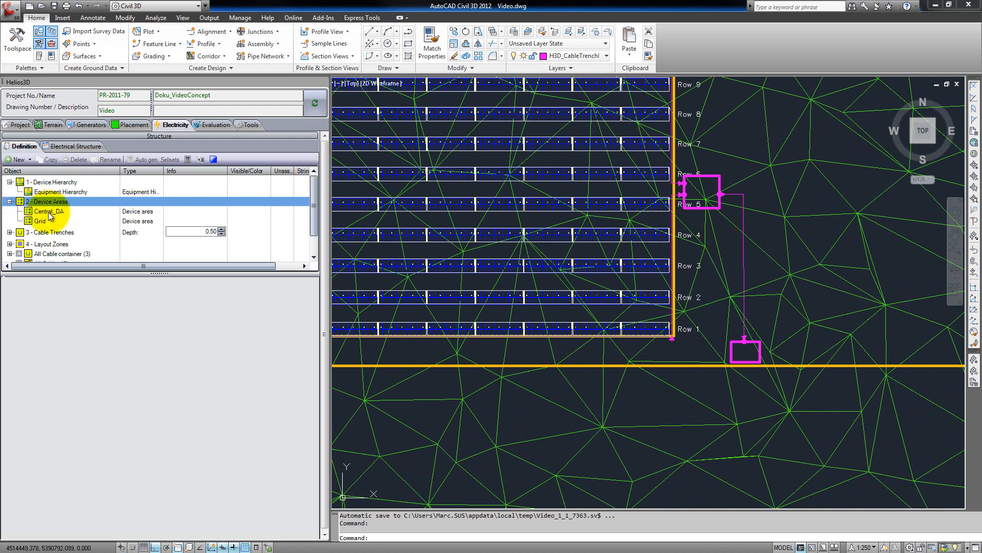
pyautogui.click(48, 212)
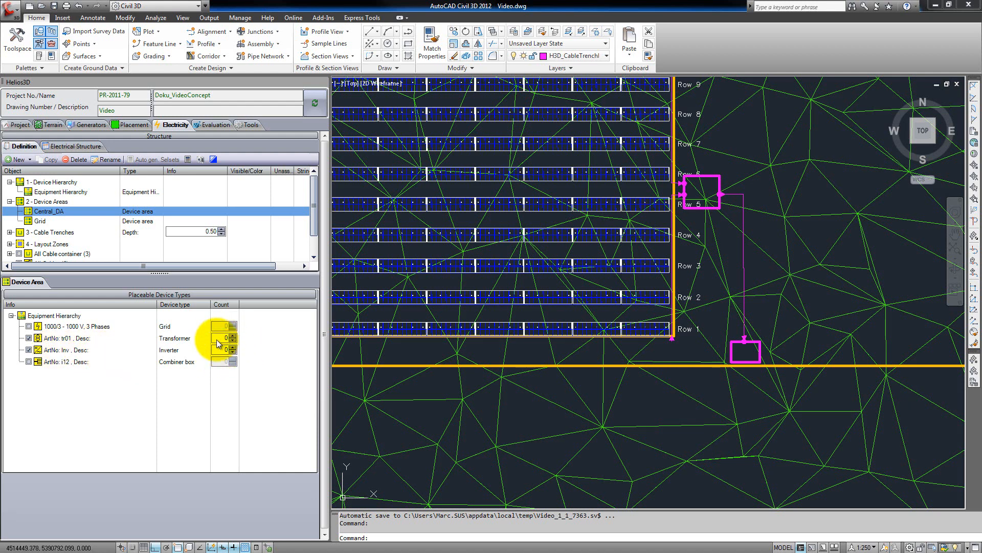
pyautogui.moveTo(115, 350)
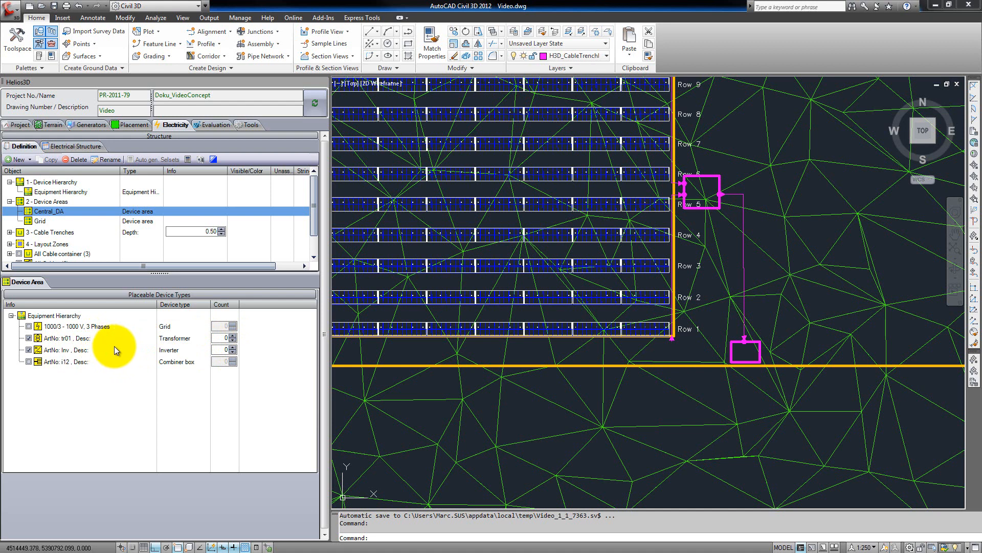
pyautogui.moveTo(112, 351)
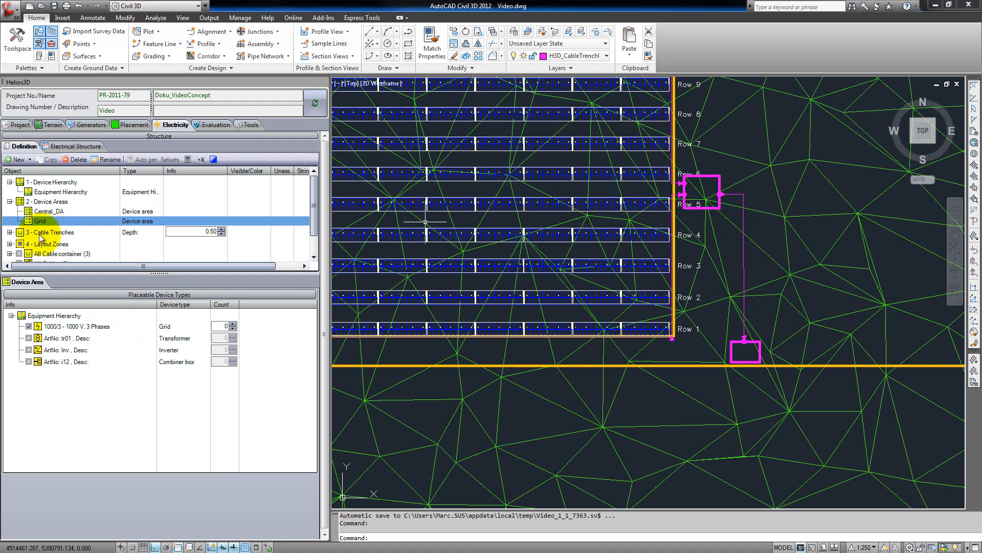
# Expand 3 - Cable Trenches (Grid, Trench_N, Trench_S) and zoom over the trench near Row 5.
pyautogui.click(49, 232)
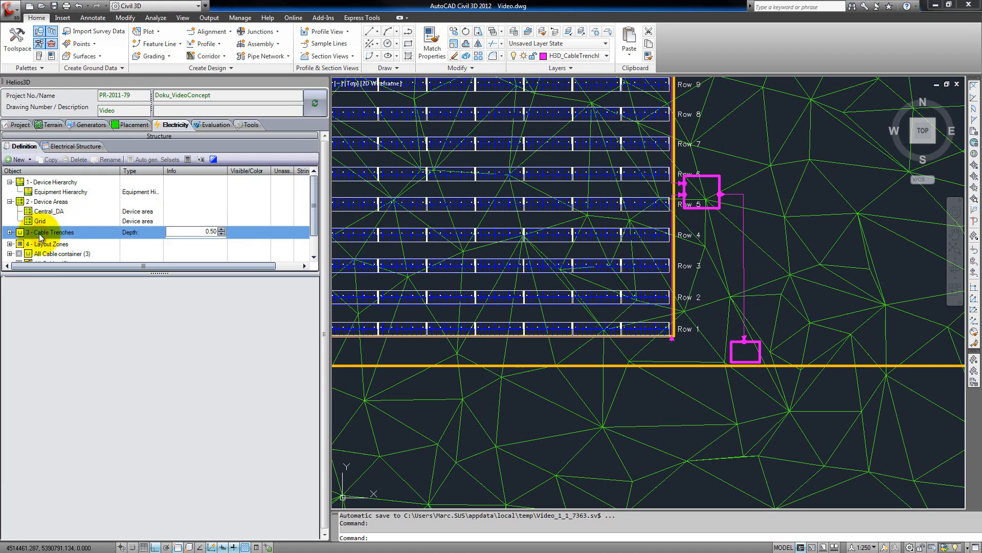
pyautogui.click(10, 232)
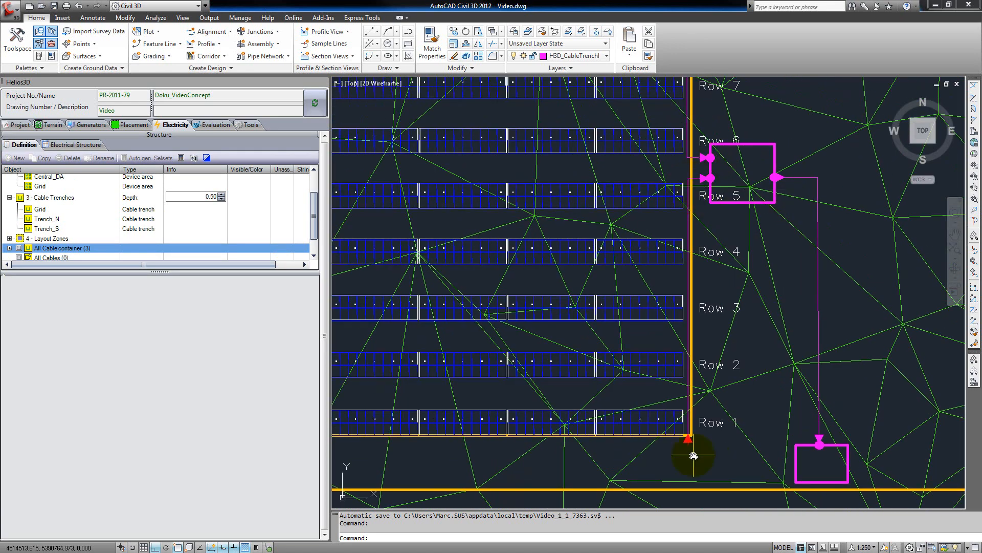
pyautogui.moveTo(700, 453)
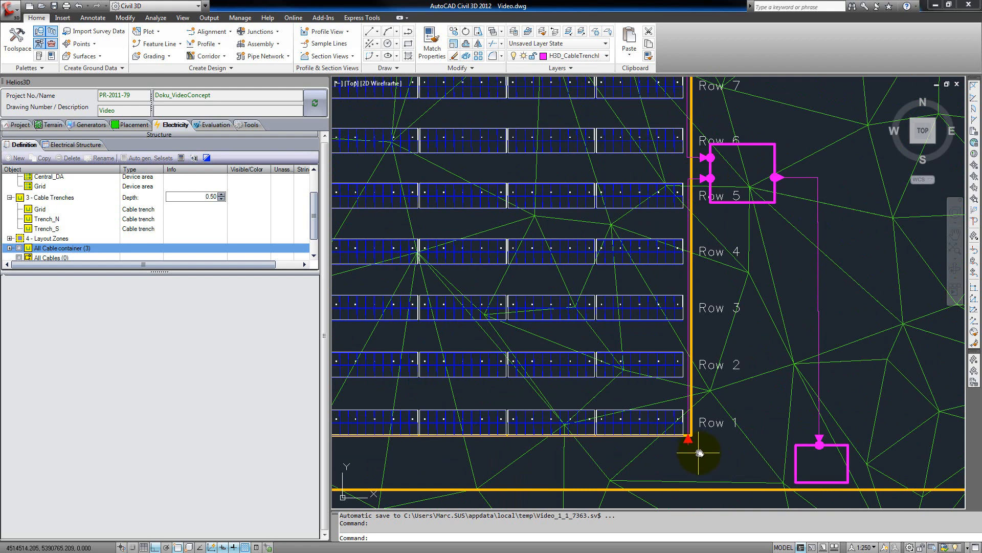
pyautogui.moveTo(684, 452)
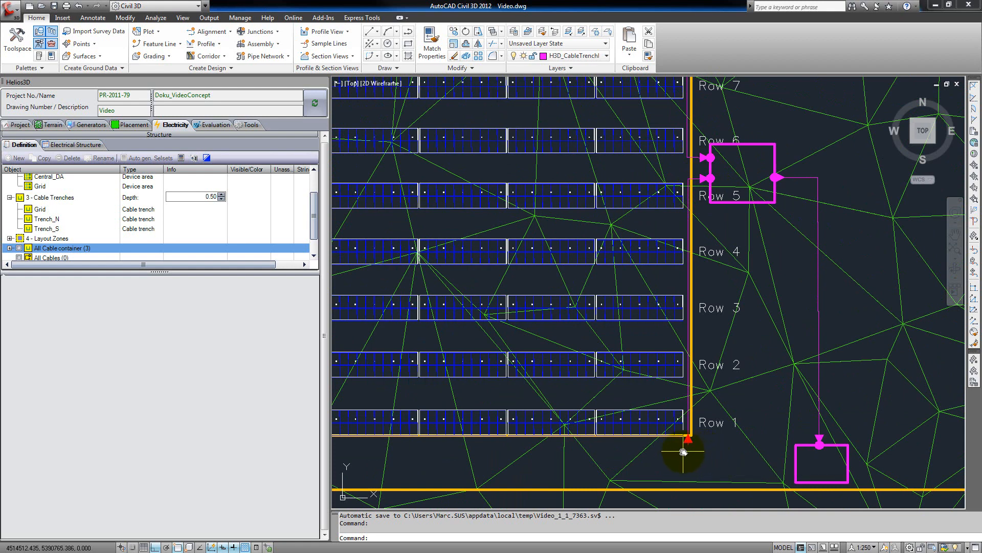
pyautogui.scroll(3)
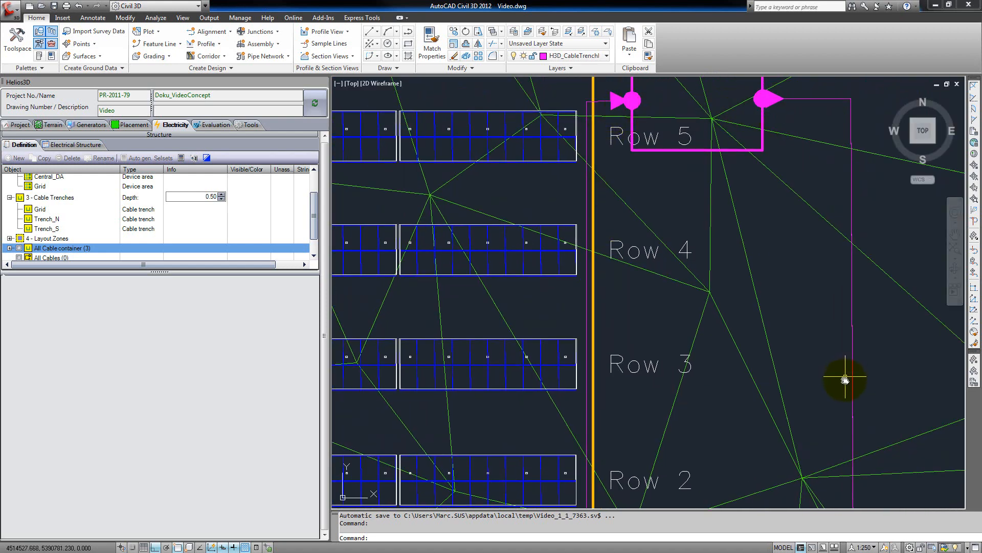
pyautogui.scroll(-3)
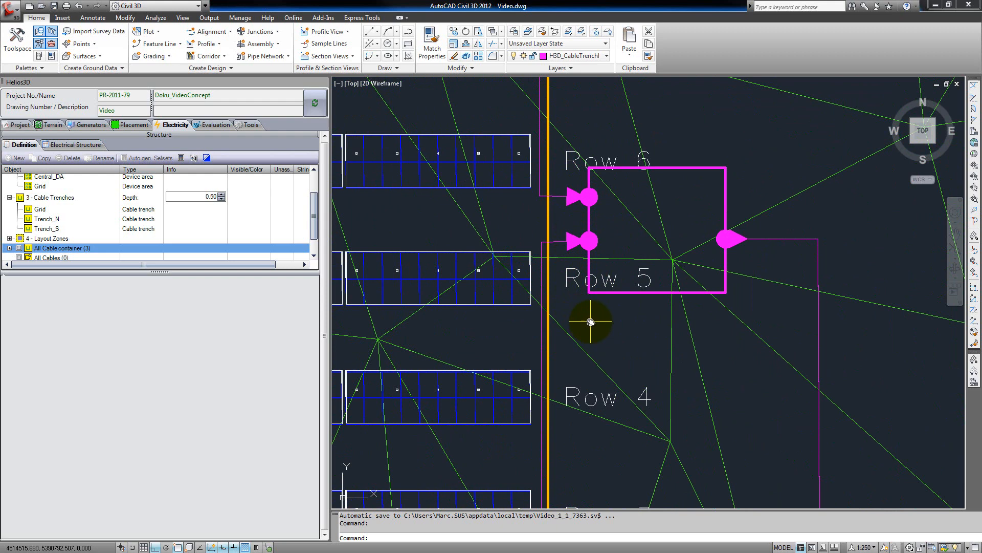
pyautogui.moveTo(594, 330)
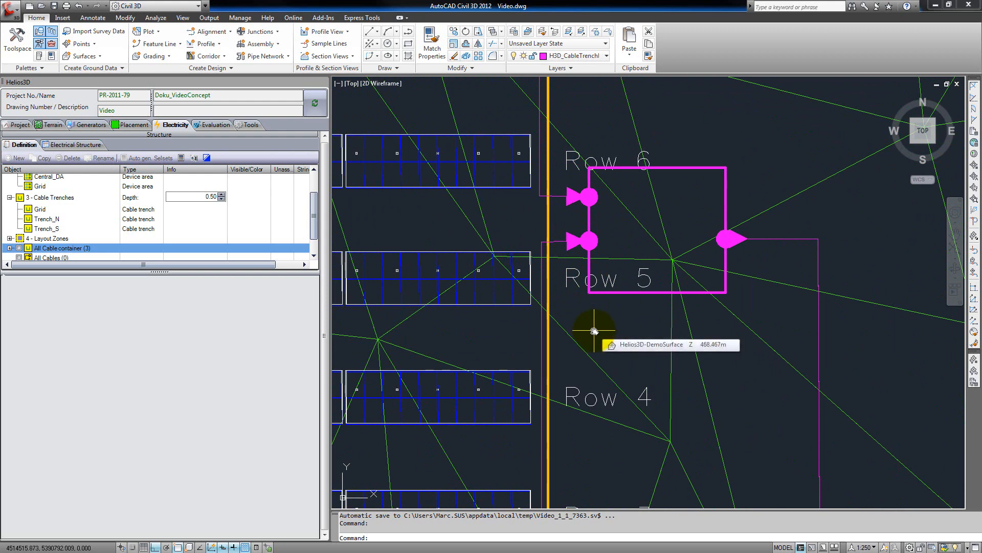
pyautogui.scroll(-3)
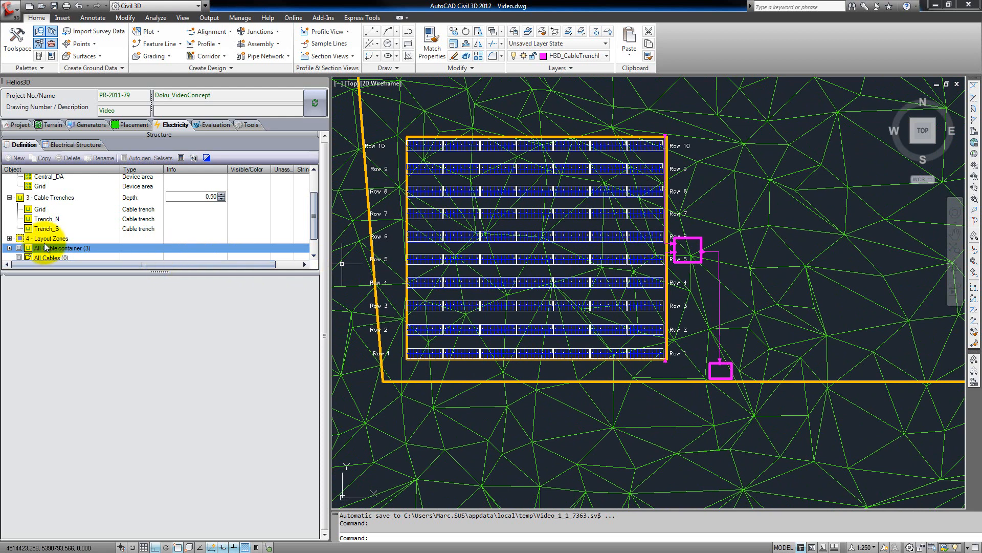
# Expand 4 - Layout Zones and select Field to review its hierarchy, string and trench parameters.
pyautogui.click(11, 238)
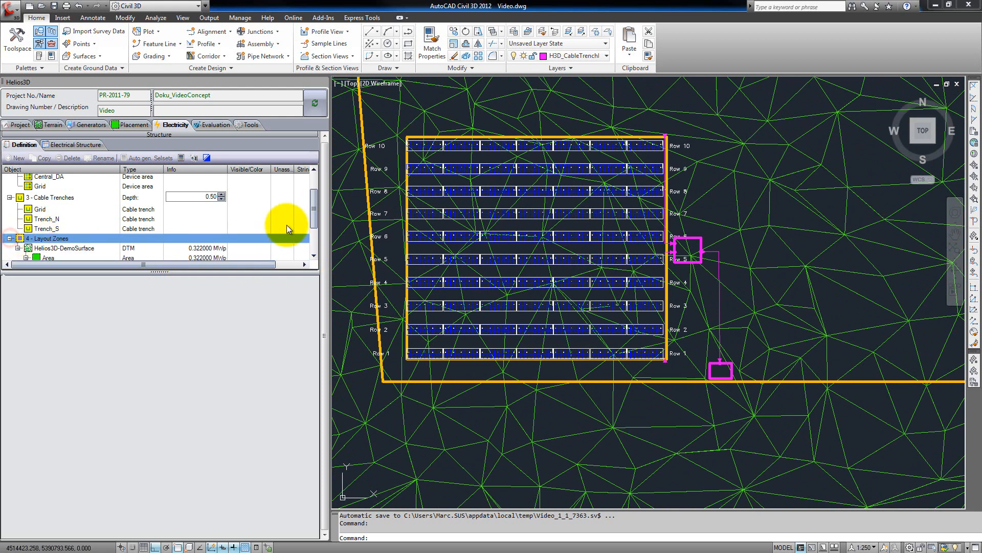
pyautogui.click(58, 229)
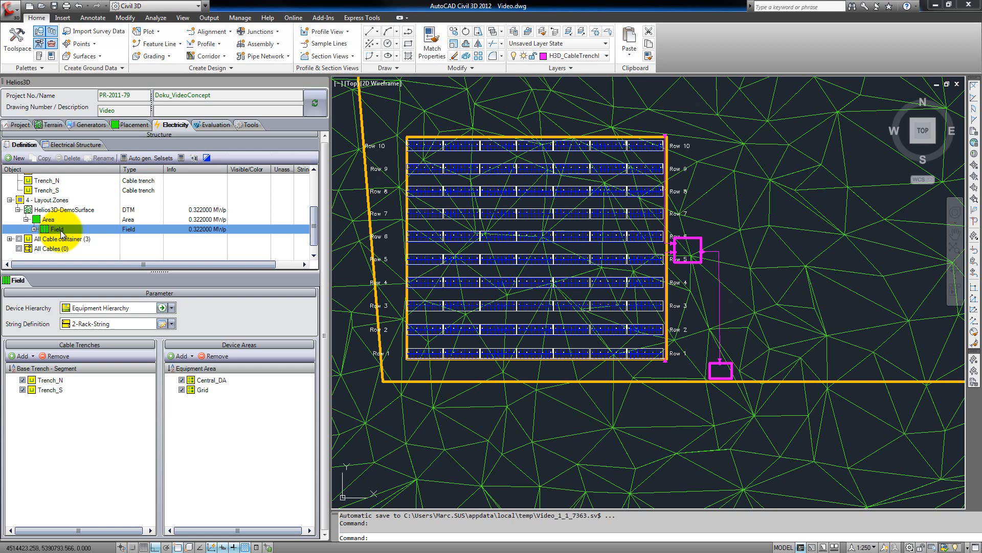
pyautogui.moveTo(569, 252)
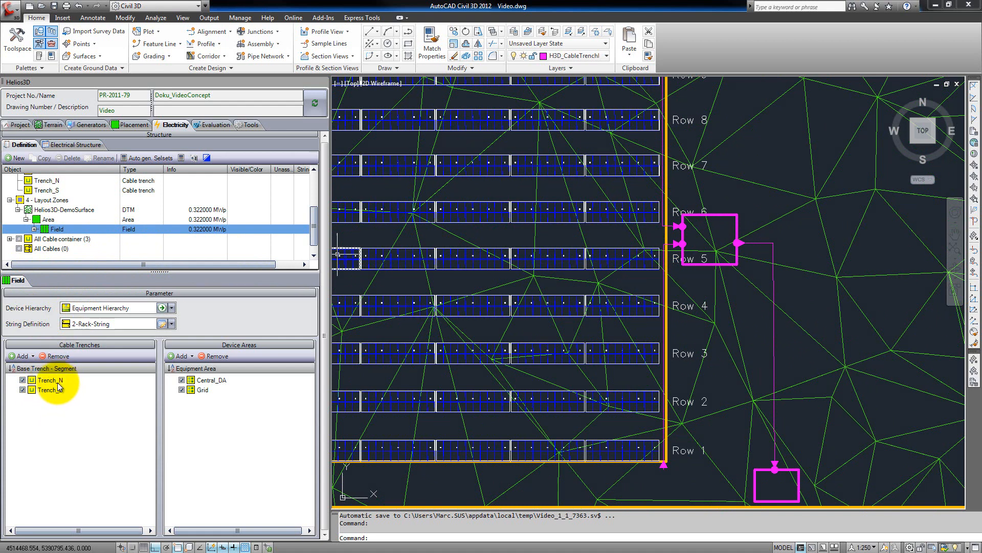
pyautogui.moveTo(245, 395)
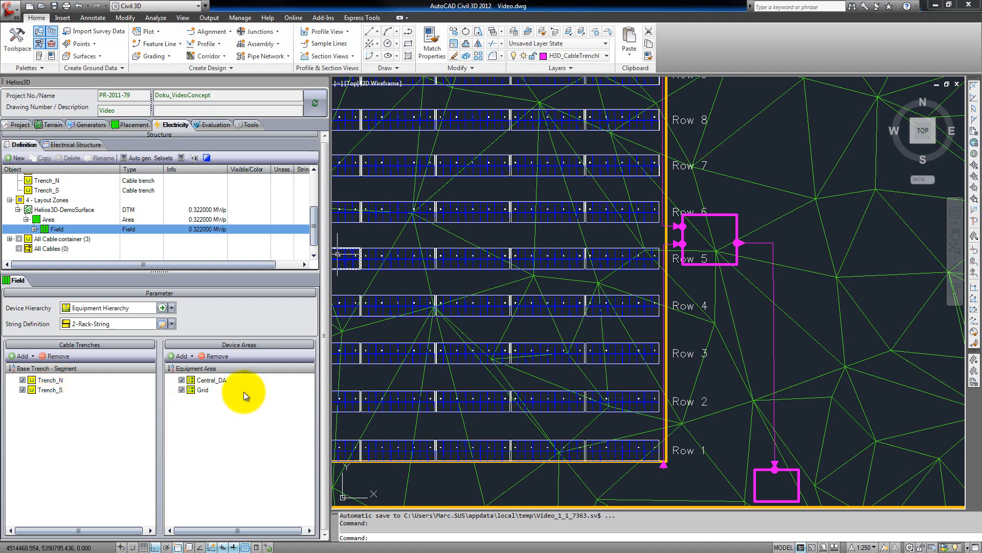
pyautogui.moveTo(246, 386)
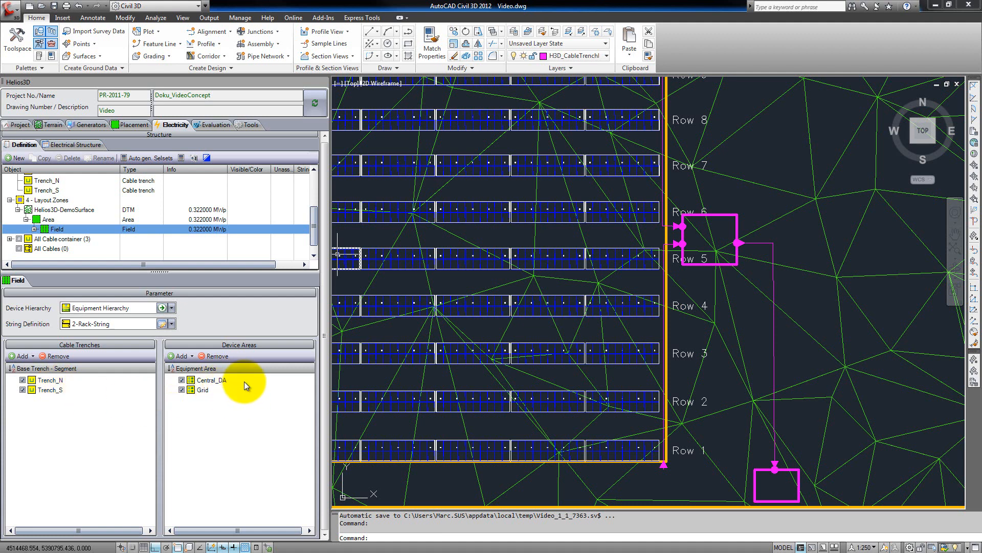
pyautogui.moveTo(229, 408)
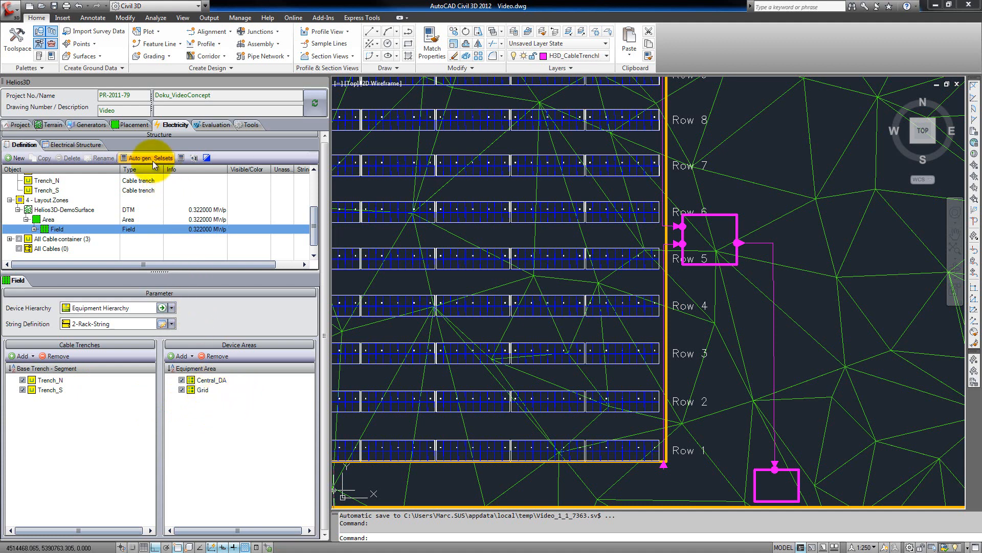
# Auto-generate selection sets and expand Field to list [All Free], [All], Auto1 and Auto2.
pyautogui.click(147, 158)
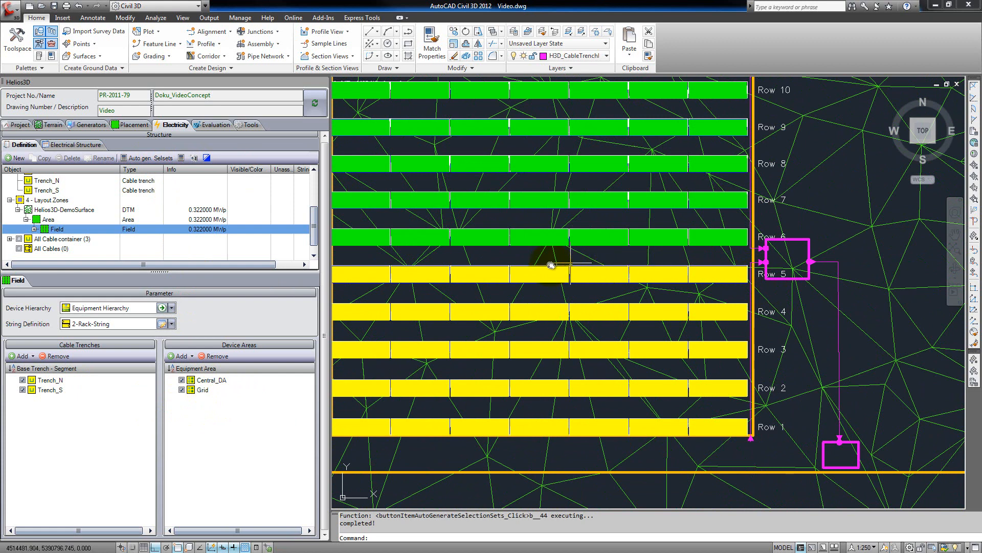
pyautogui.moveTo(789, 307)
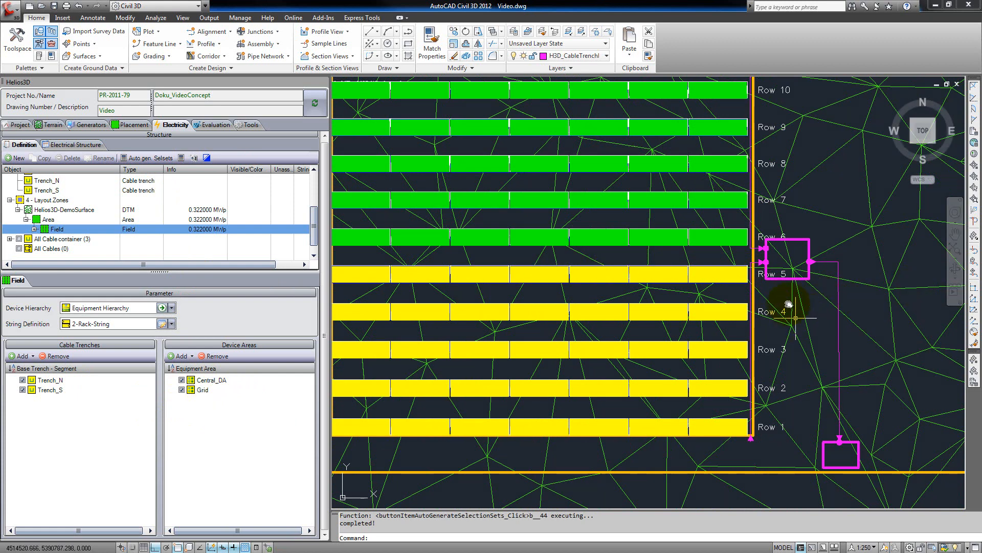
pyautogui.moveTo(755, 219)
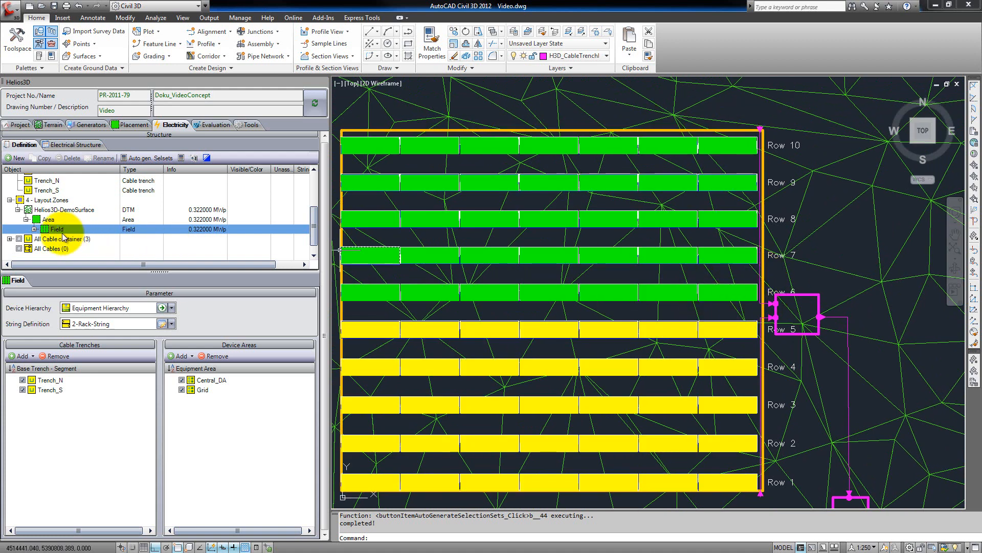
pyautogui.click(36, 229)
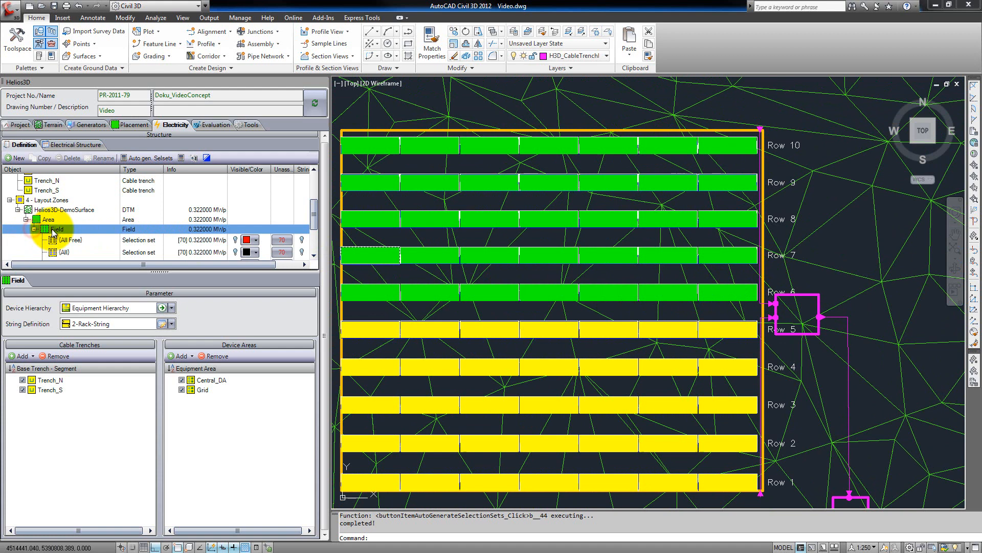
pyautogui.scroll(-3)
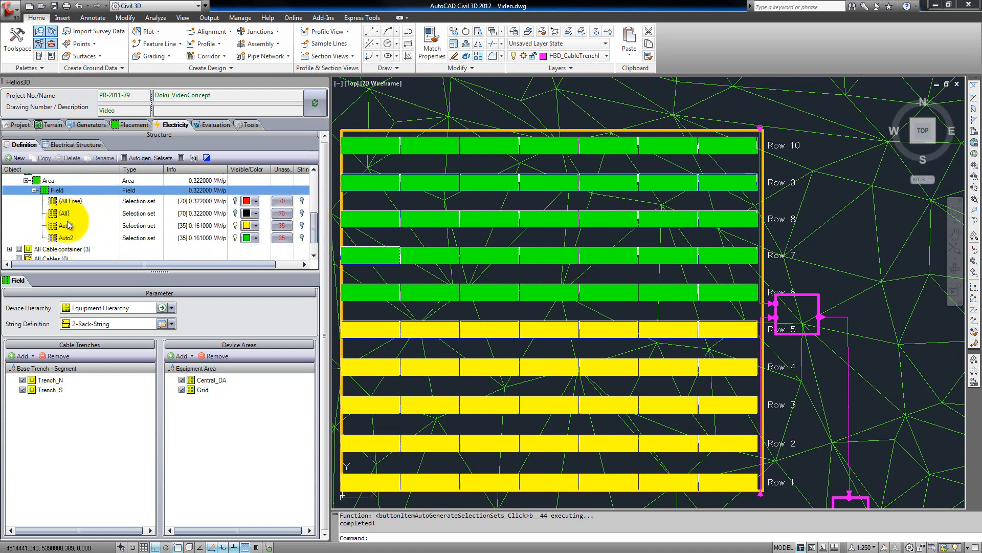
# Review the selection sets, pick Auto1, and exclude Trench_N from the cable trenches.
pyautogui.click(67, 201)
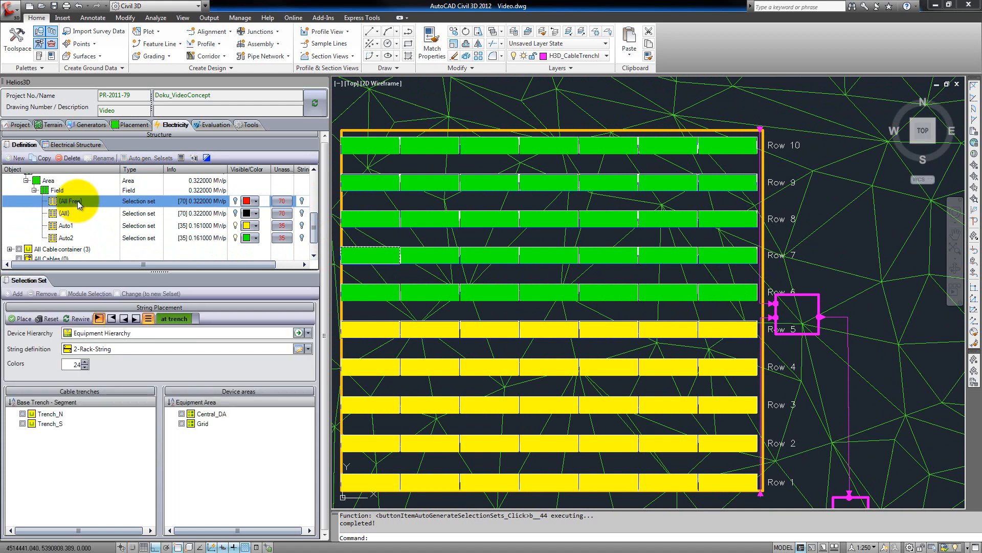
pyautogui.click(65, 212)
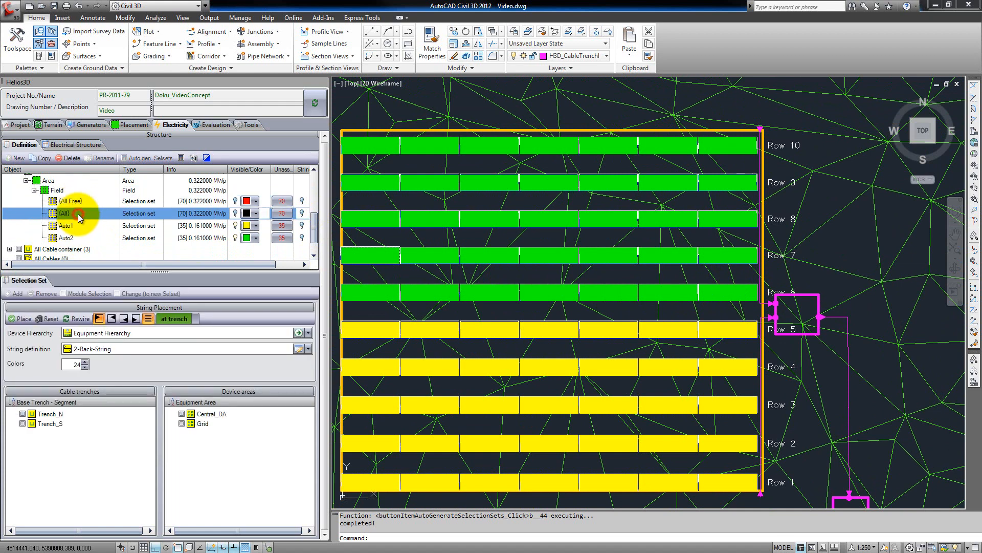
pyautogui.click(66, 237)
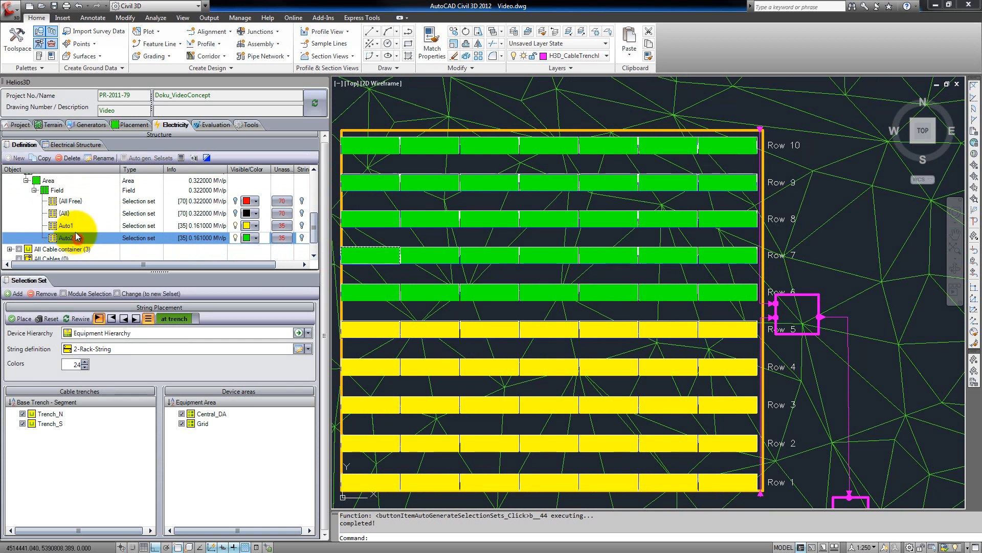
pyautogui.click(66, 225)
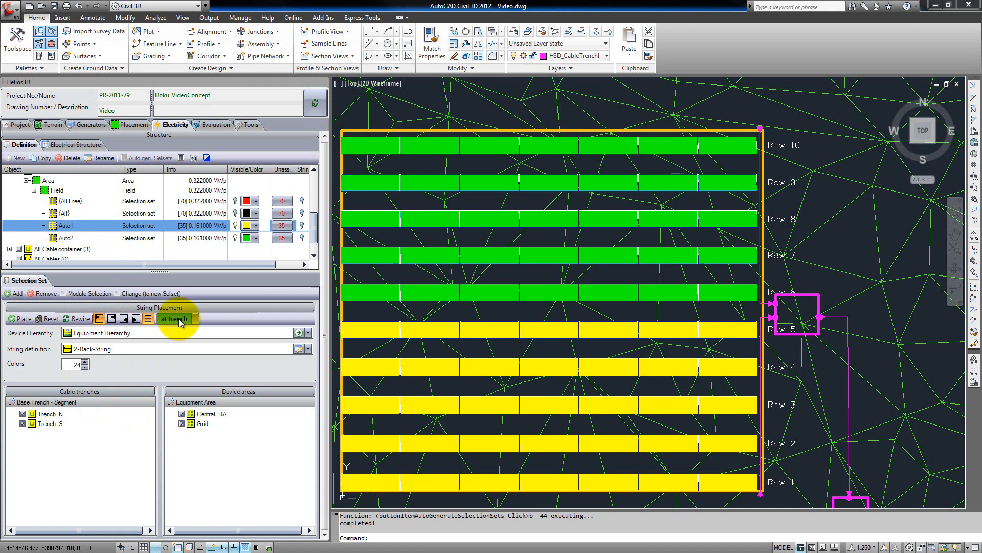
pyautogui.moveTo(127, 284)
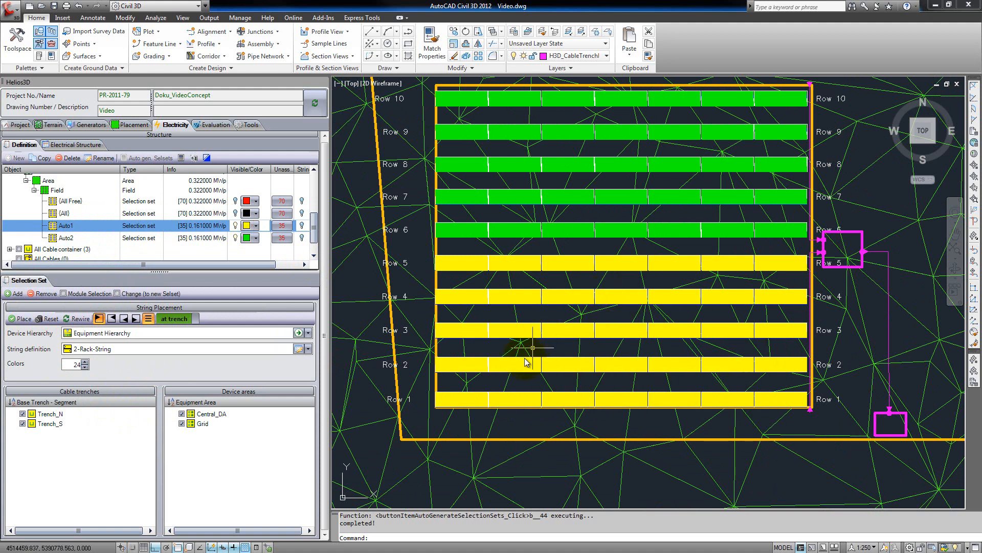
pyautogui.moveTo(159, 337)
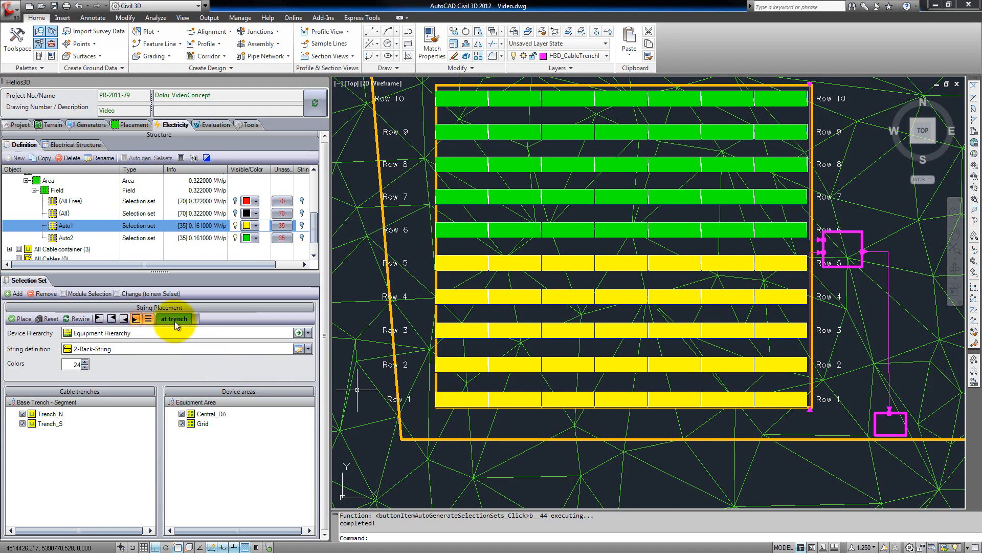
pyautogui.moveTo(120, 365)
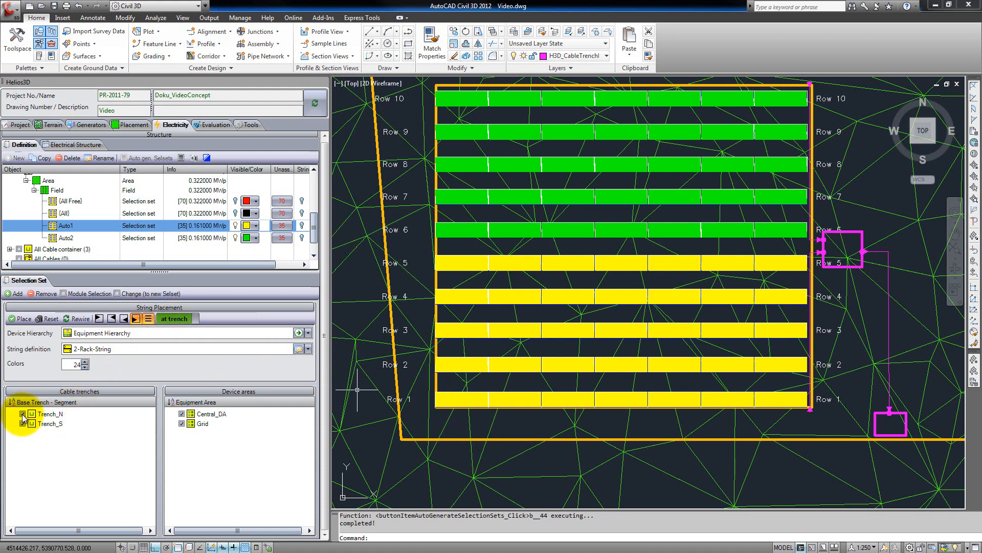
pyautogui.click(50, 413)
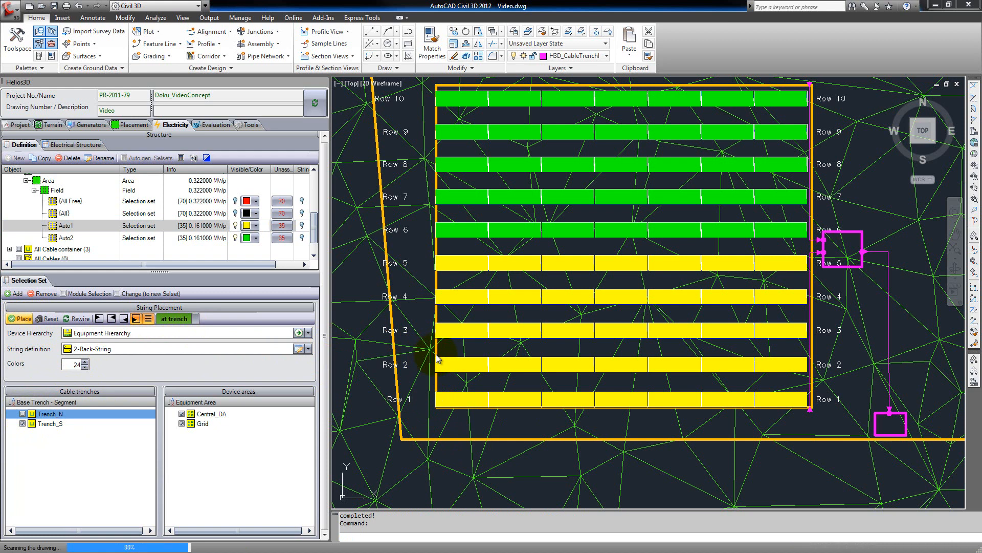
# Place strings on the Auto1 rows 1 to 5.
pyautogui.click(22, 318)
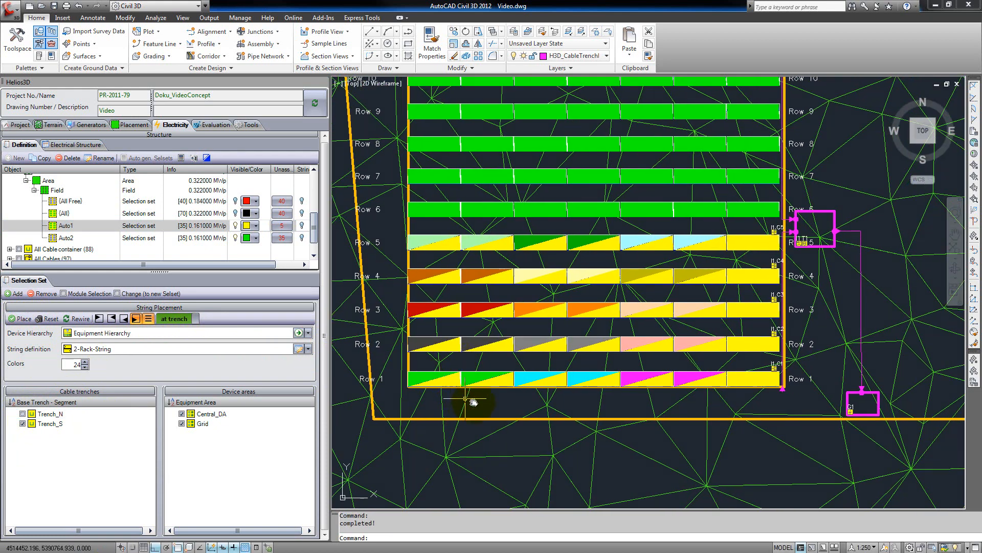
pyautogui.moveTo(476, 400)
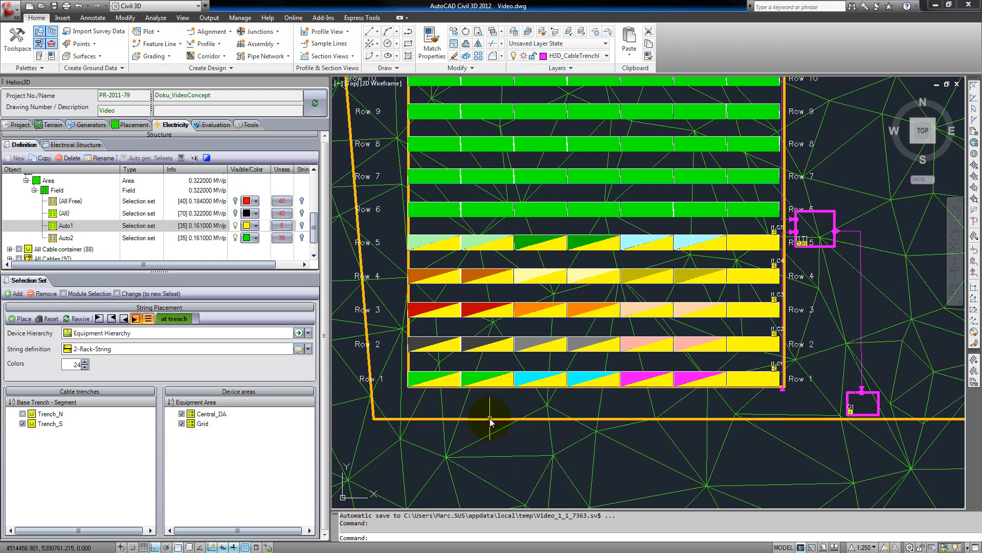
pyautogui.moveTo(487, 419)
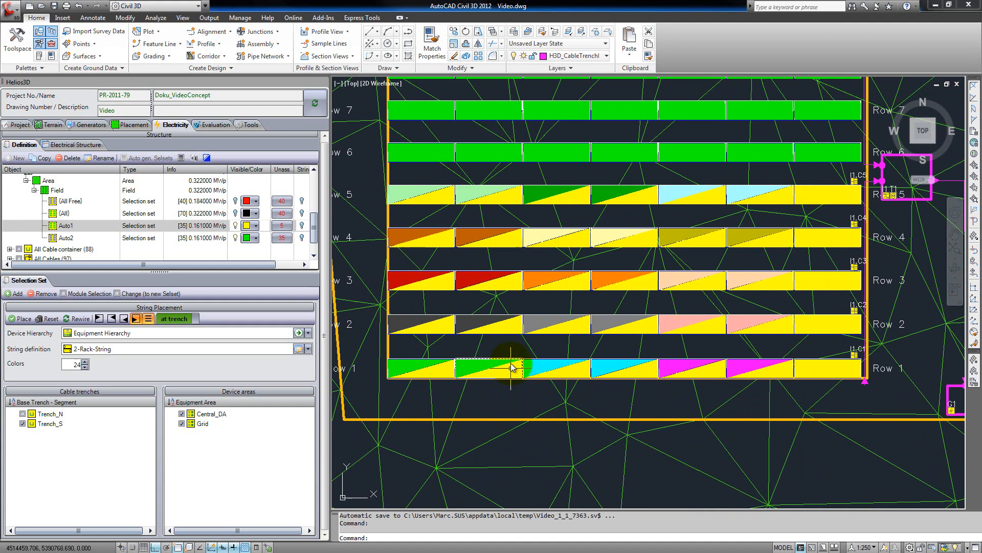
pyautogui.moveTo(513, 373)
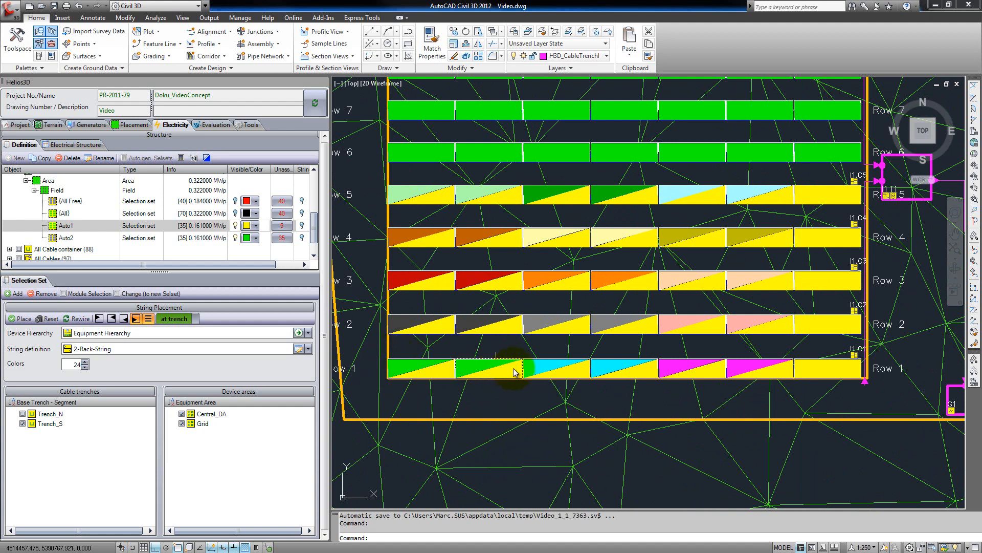
pyautogui.moveTo(820, 394)
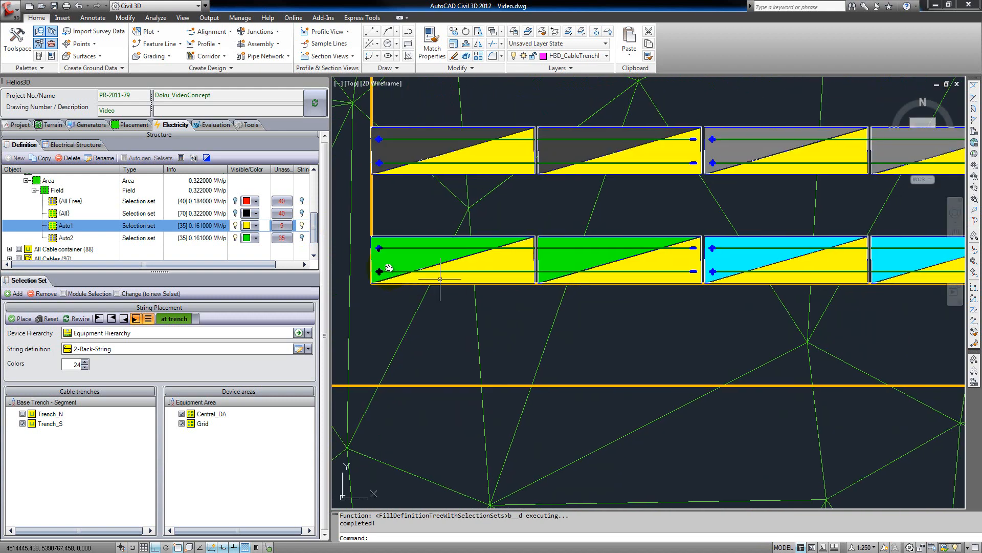
pyautogui.moveTo(668, 316)
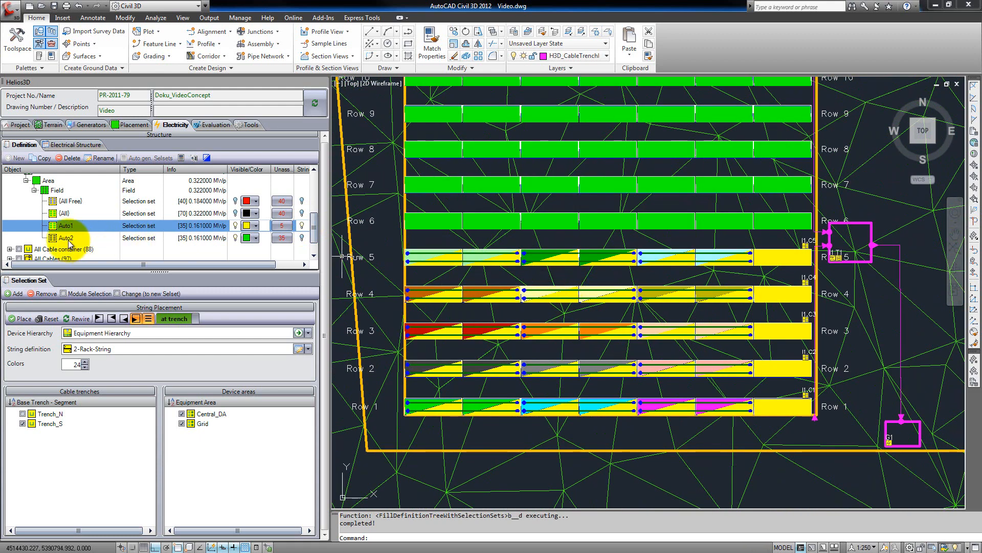
# Select Auto2 and place strings on rows 6 to 10 via Trench_N.
pyautogui.click(65, 237)
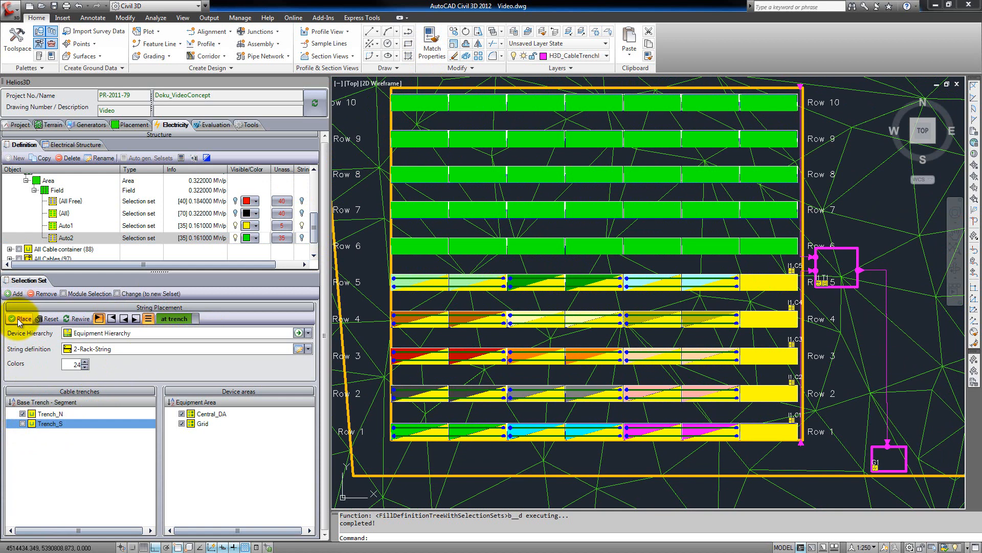
pyautogui.click(20, 318)
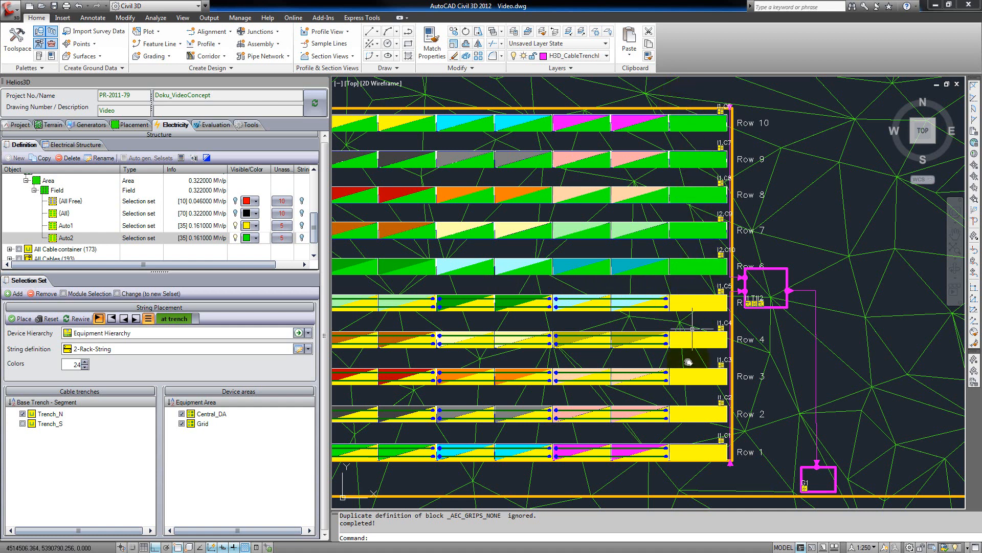
pyautogui.moveTo(705, 169)
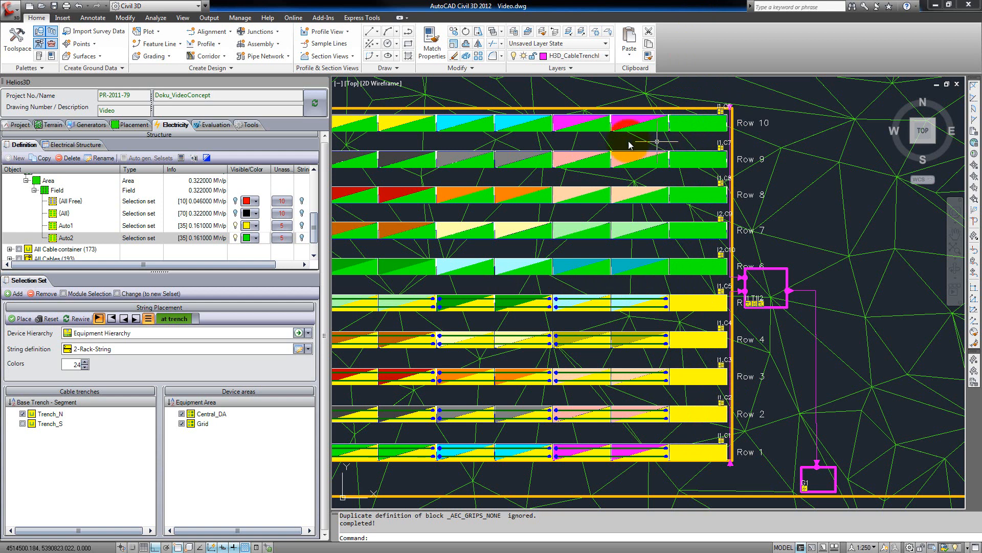
pyautogui.moveTo(703, 136)
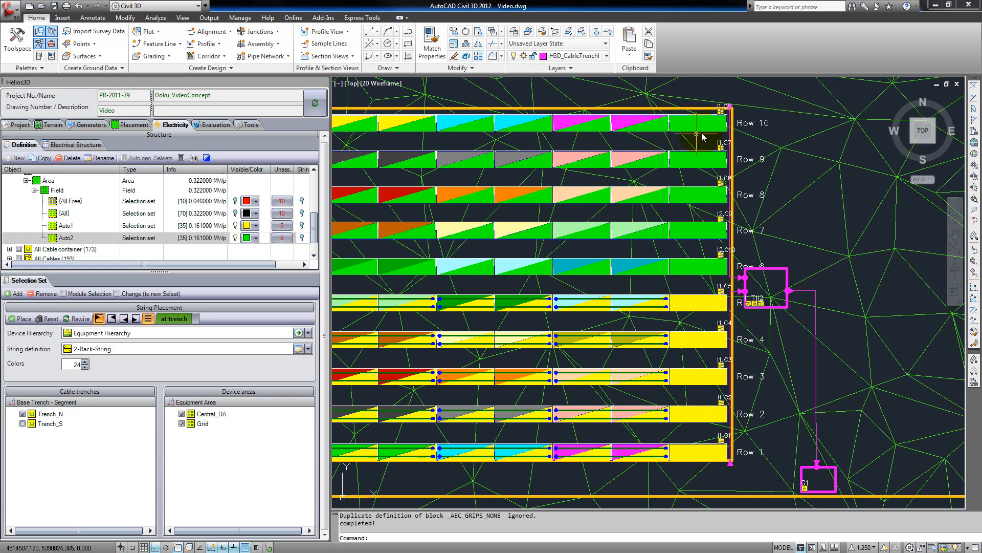
pyautogui.moveTo(707, 144)
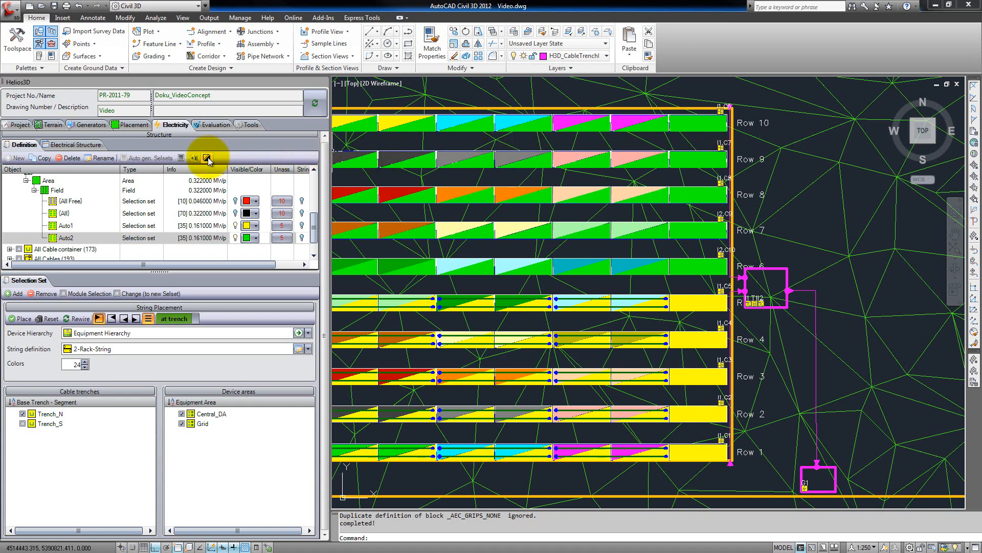
# Turn on detailed cable container display and zoom in on the labelled string cables.
pyautogui.click(206, 157)
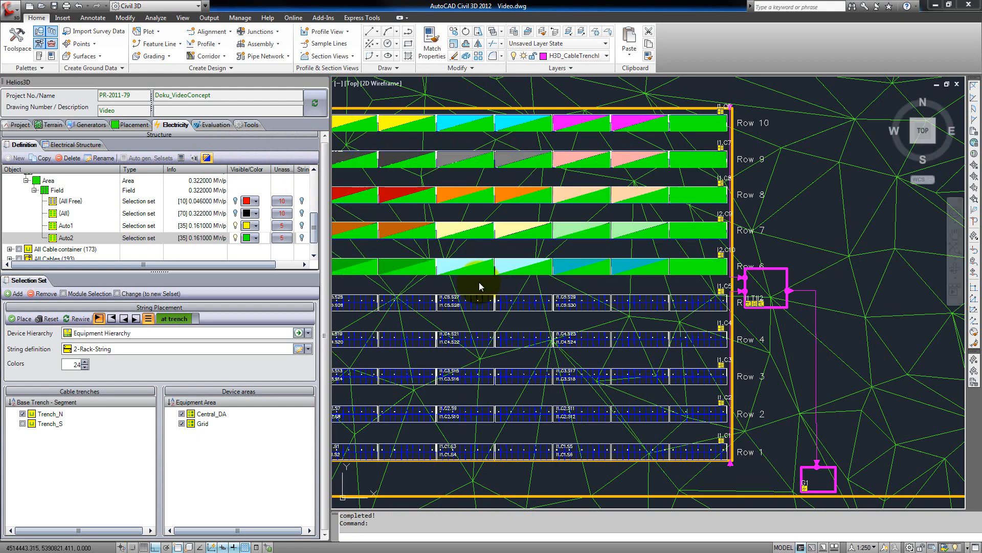
pyautogui.scroll(3)
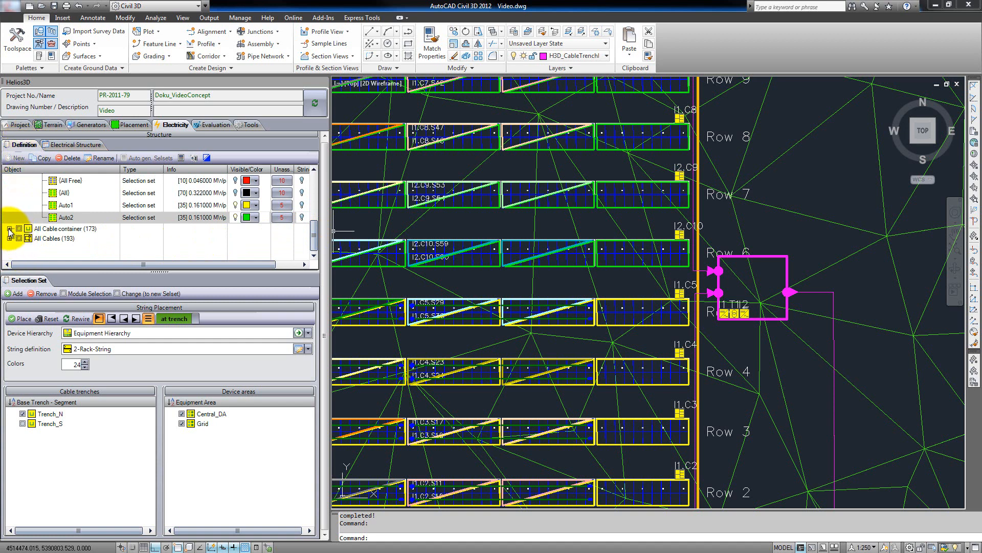
# Expand All Cable container and show the SoilToTrench and TableToSoil containers in the drawing.
pyautogui.click(9, 228)
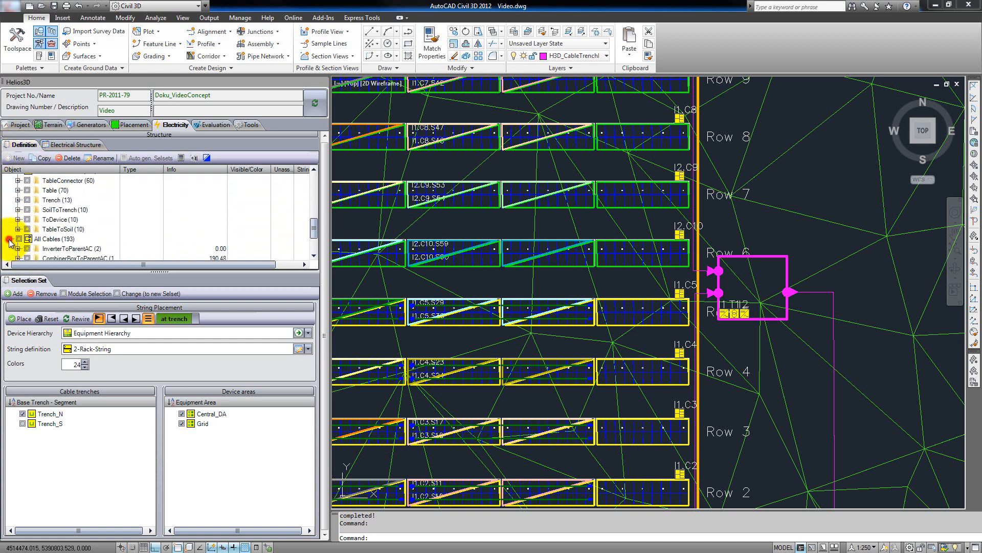
pyautogui.click(17, 239)
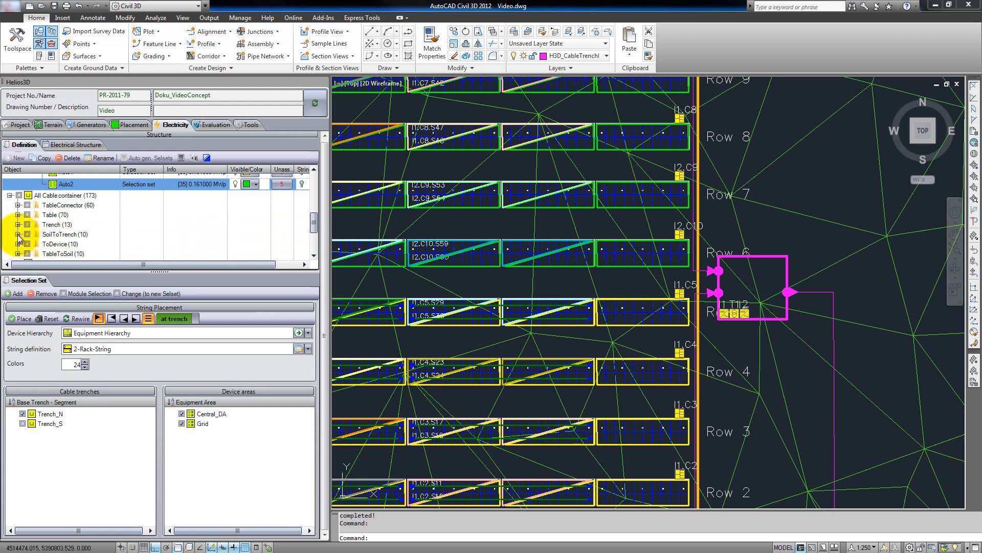
pyautogui.click(18, 235)
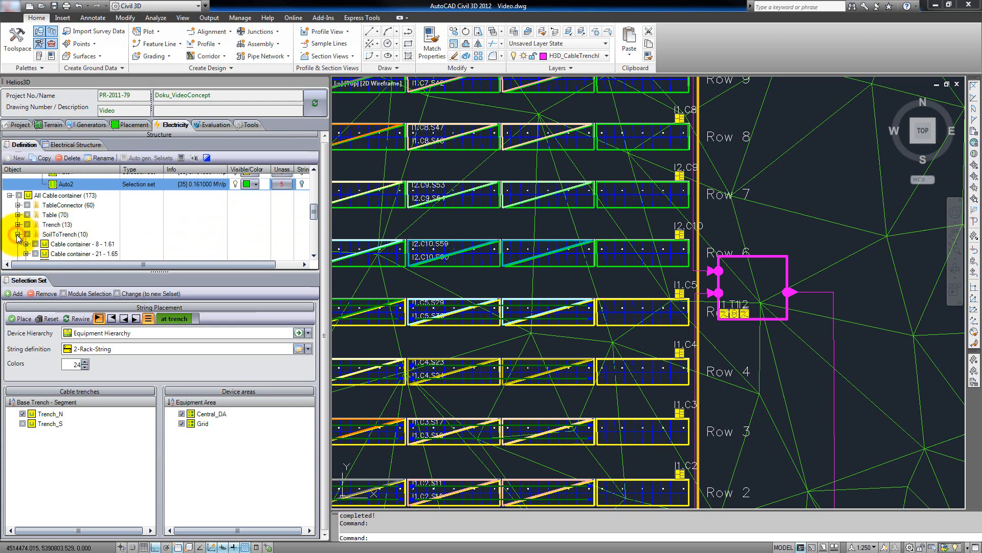
pyautogui.click(17, 234)
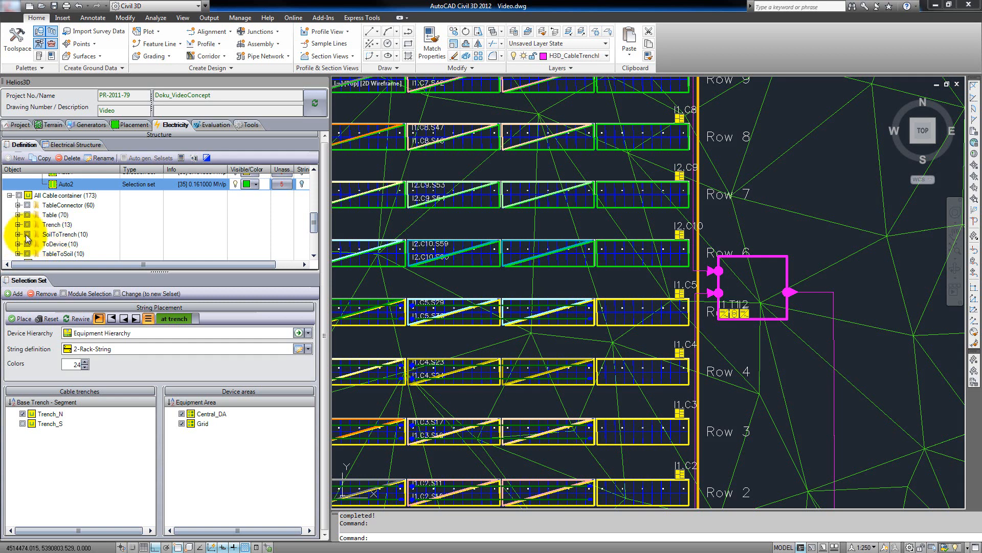
pyautogui.click(64, 234)
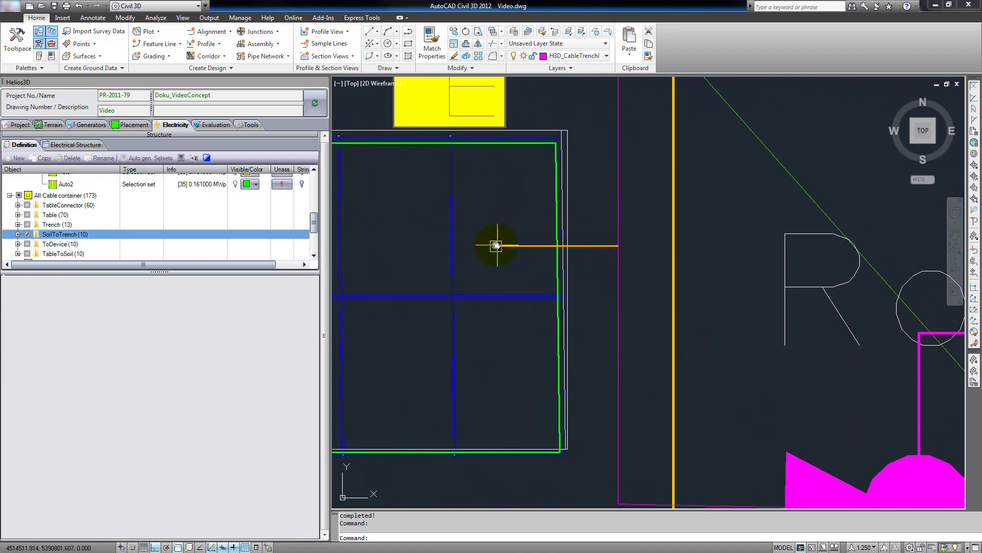
pyautogui.moveTo(625, 249)
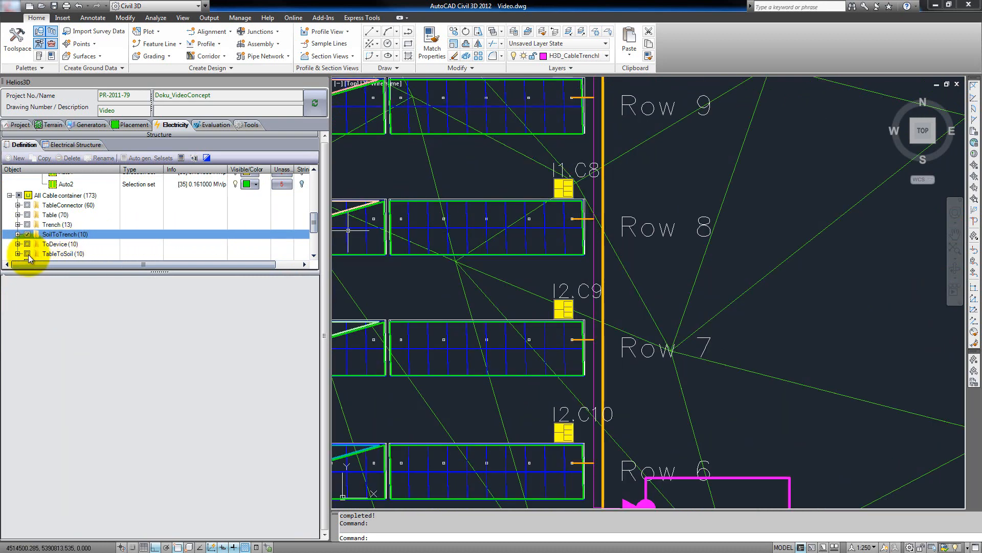
pyautogui.click(62, 253)
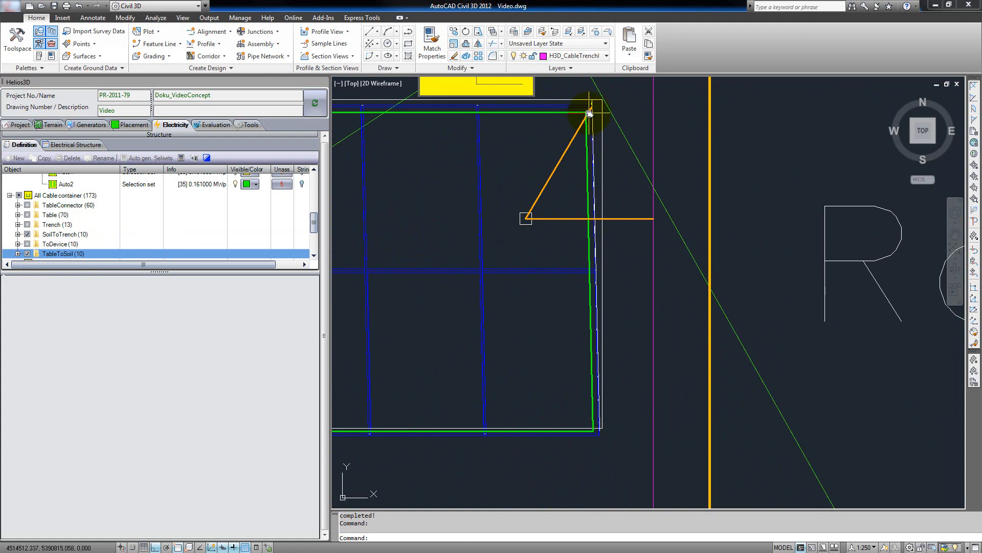
pyautogui.moveTo(545, 199)
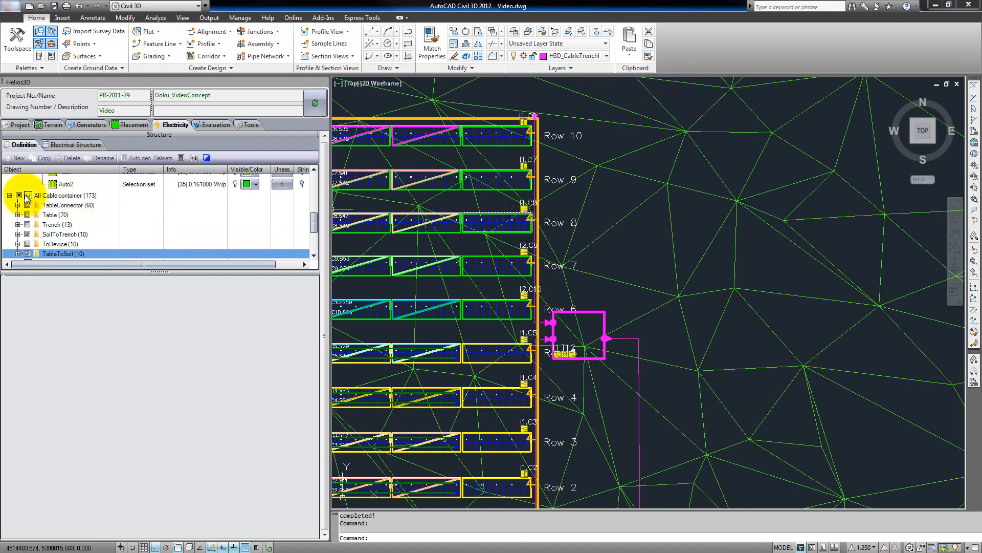
# Select All Cable container (173) and turn on its visibility to show every container type.
pyautogui.click(60, 195)
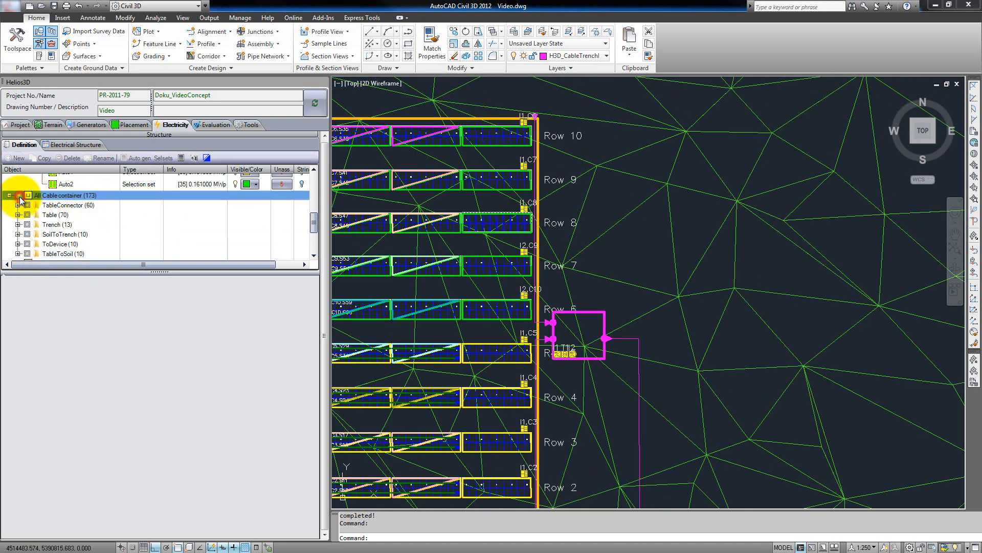
pyautogui.click(19, 195)
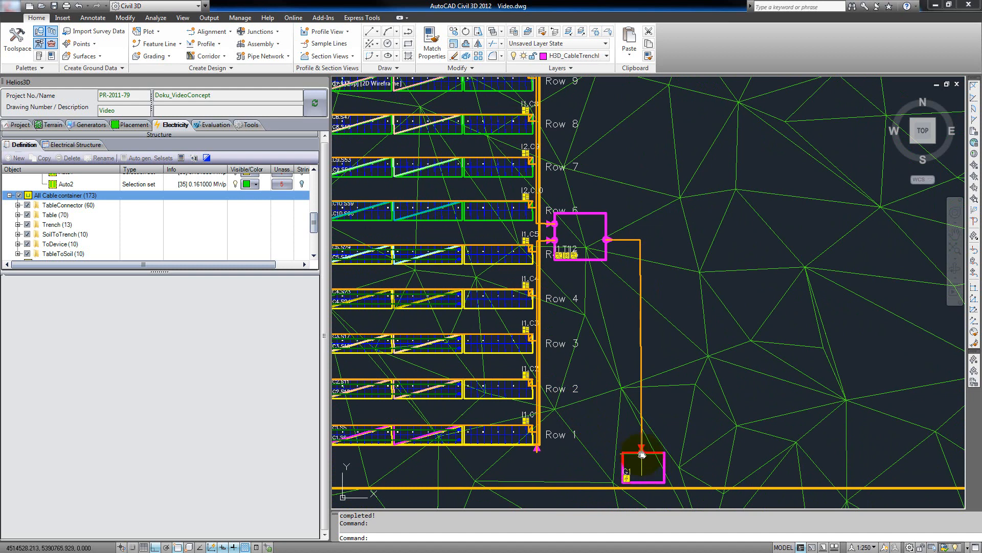
pyautogui.moveTo(558, 244)
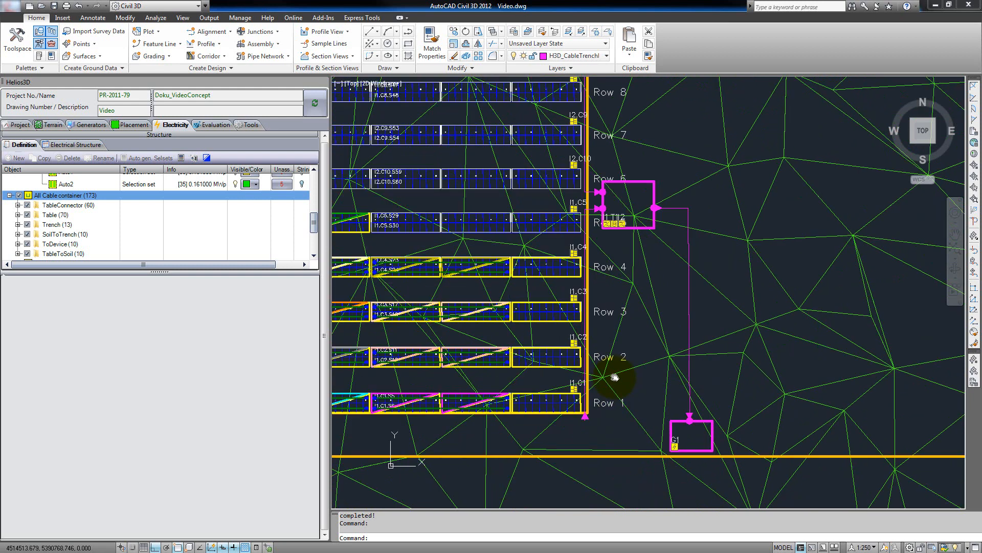
pyautogui.scroll(3)
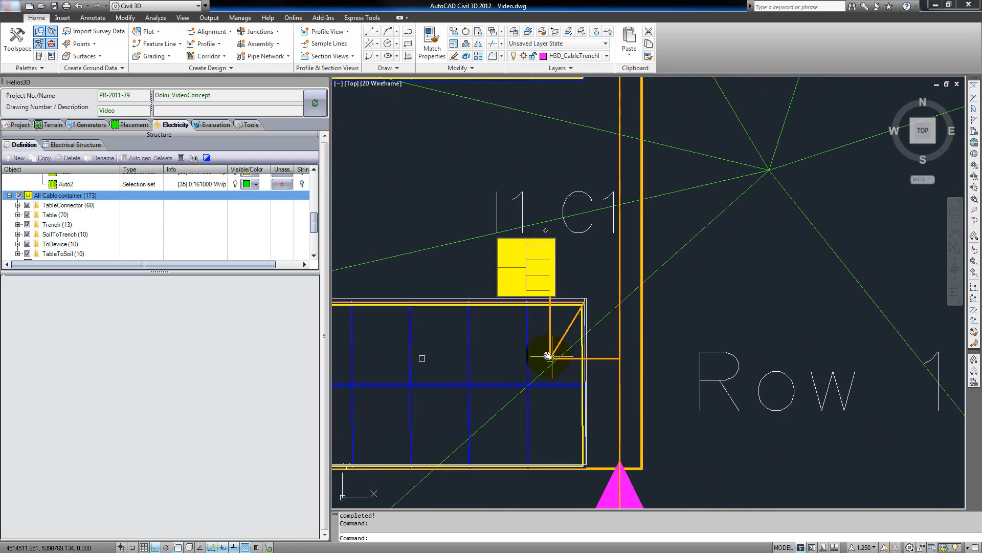
pyautogui.moveTo(506, 293)
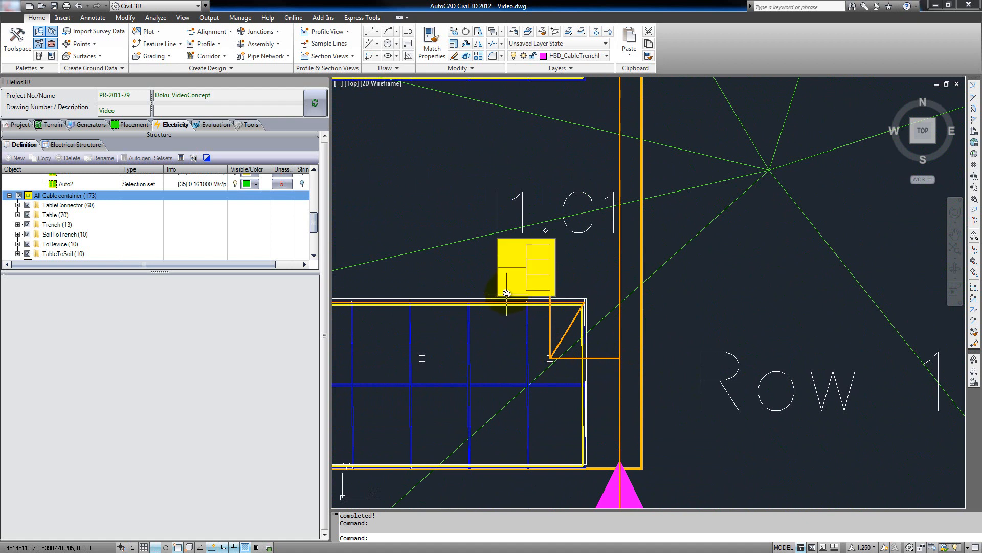
pyautogui.moveTo(530, 302)
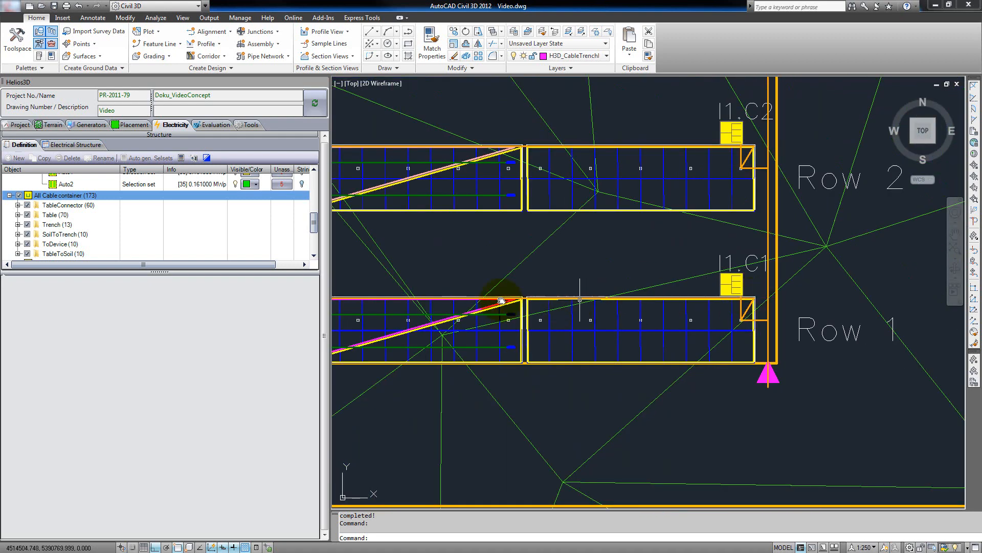
pyautogui.moveTo(415, 305)
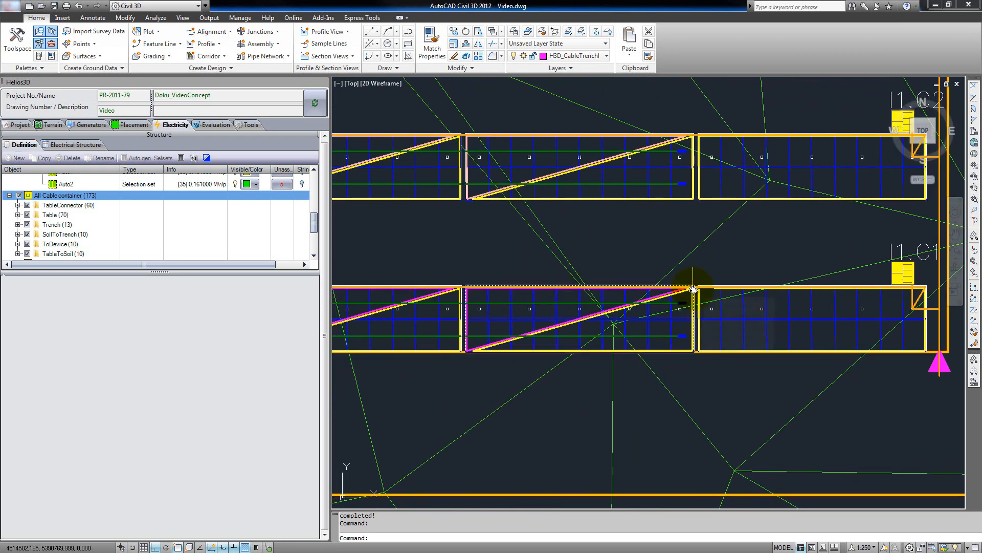
pyautogui.moveTo(692, 288)
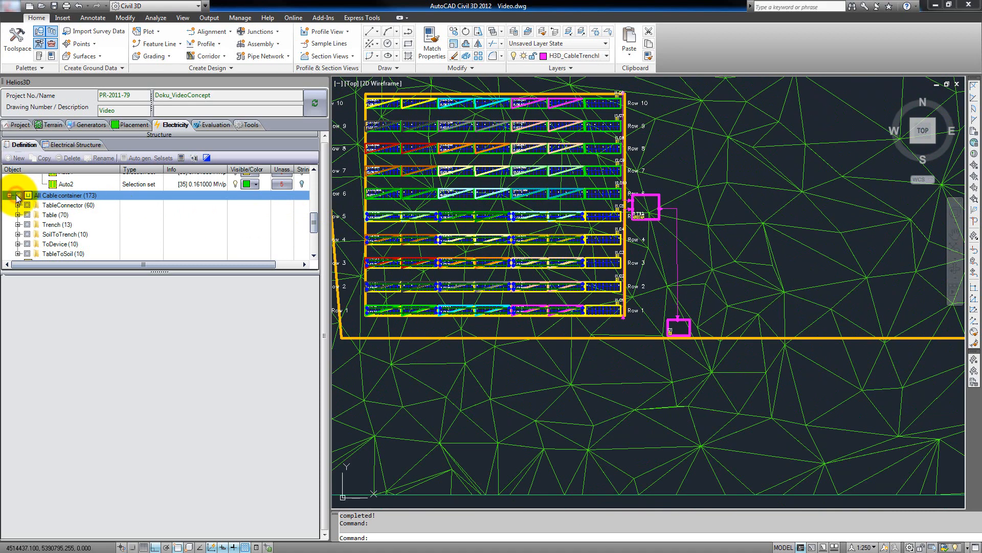
# In Electrical Structure, expand grid G1 and transformer T1, then zoom to inverter I1.
pyautogui.click(9, 195)
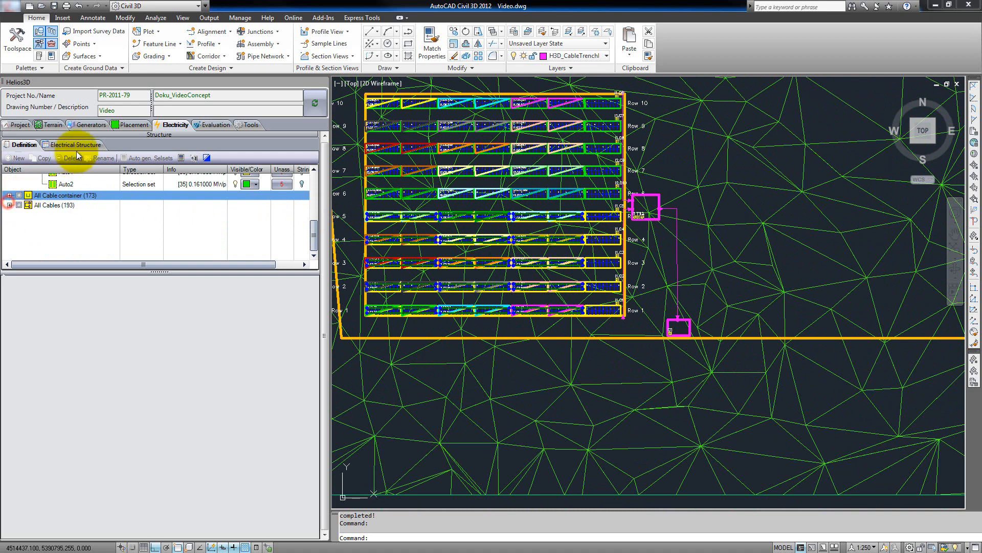
pyautogui.click(77, 145)
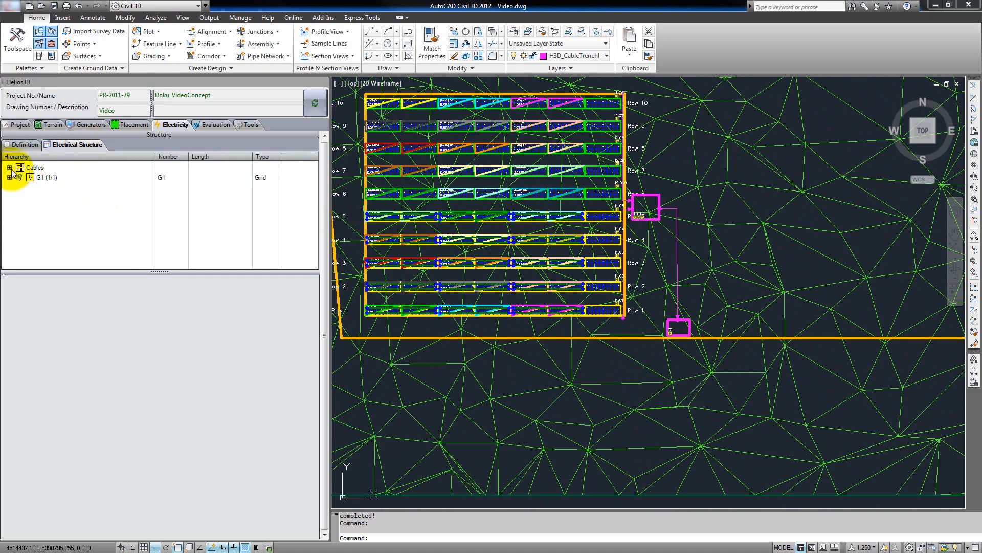
pyautogui.click(12, 177)
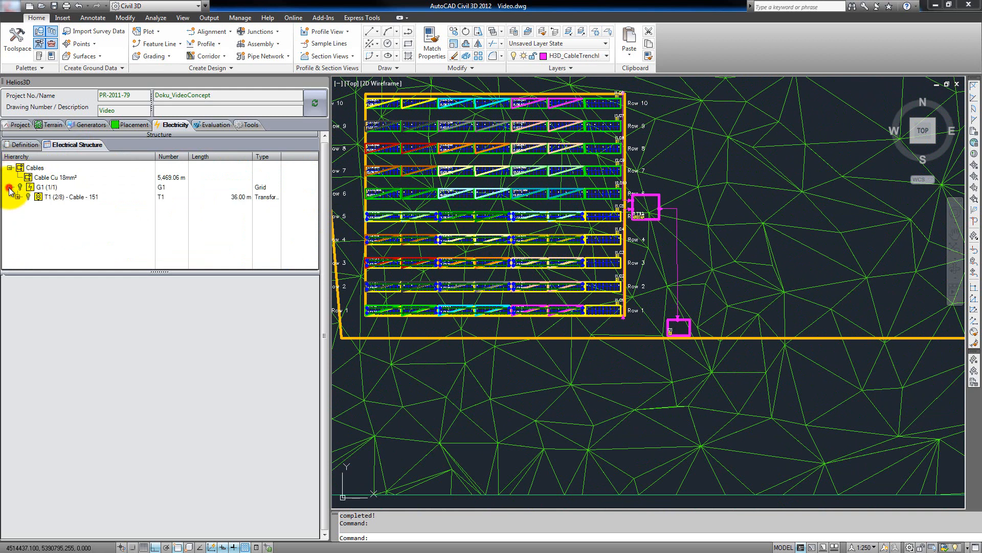
pyautogui.click(10, 187)
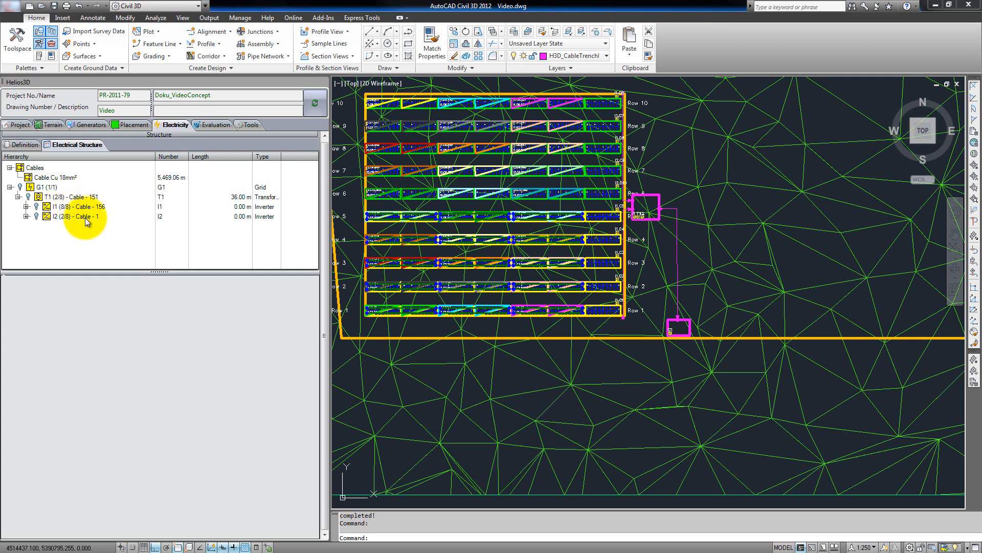
pyautogui.moveTo(77, 211)
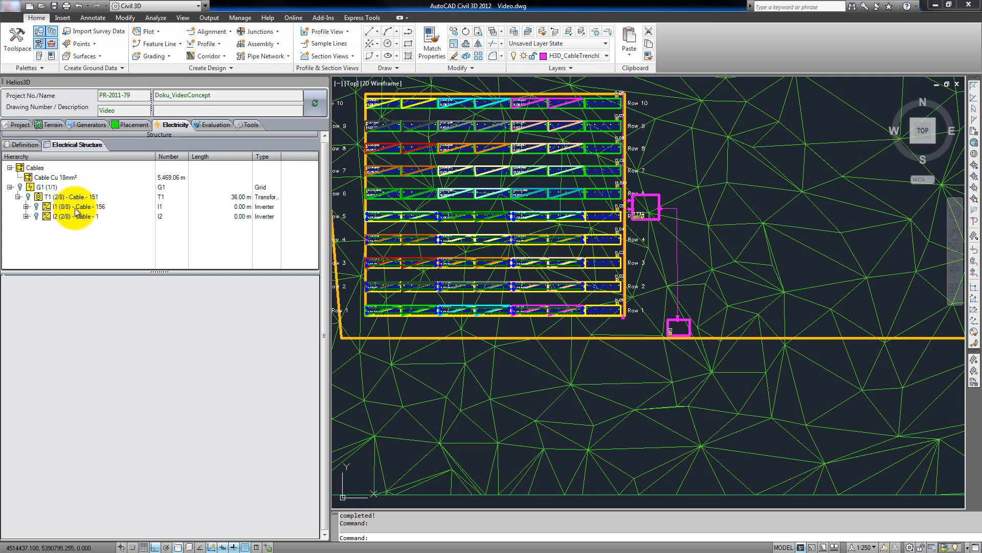
pyautogui.click(25, 206)
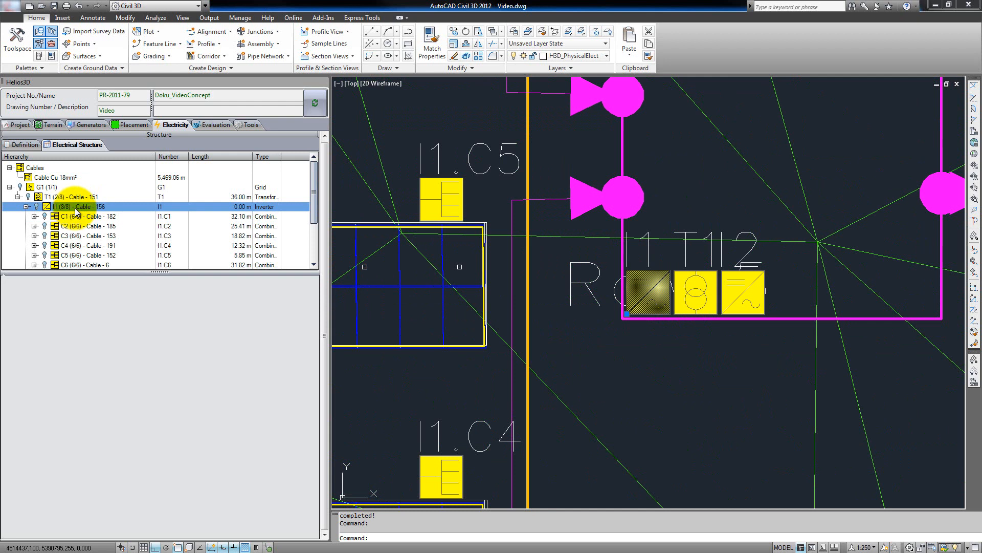
pyautogui.moveTo(655, 288)
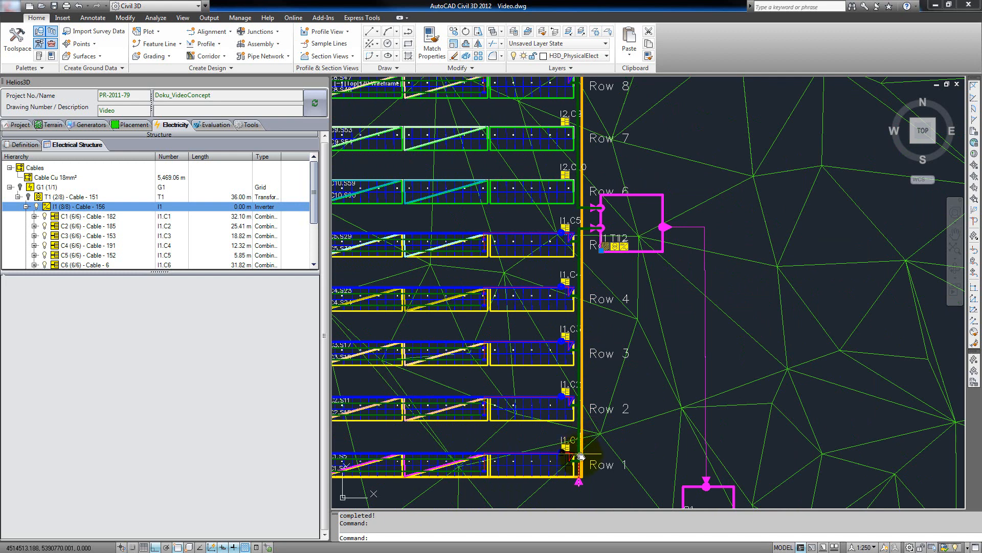
pyautogui.moveTo(573, 455)
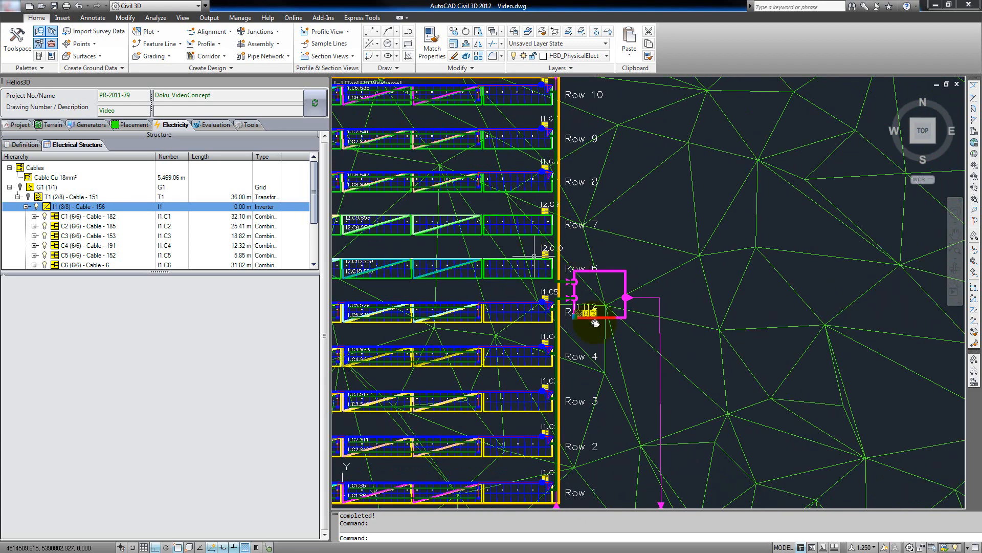
pyautogui.scroll(3)
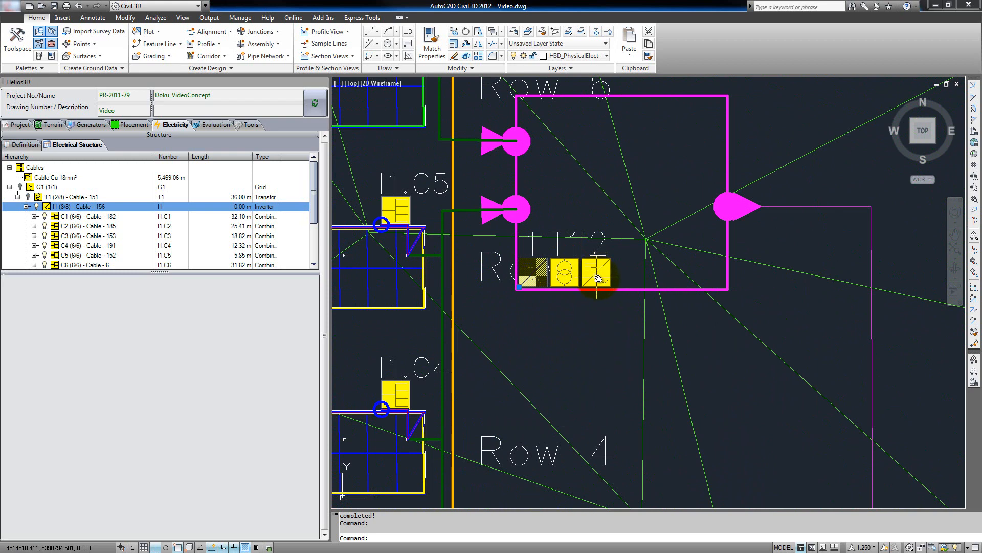
pyautogui.scroll(-3)
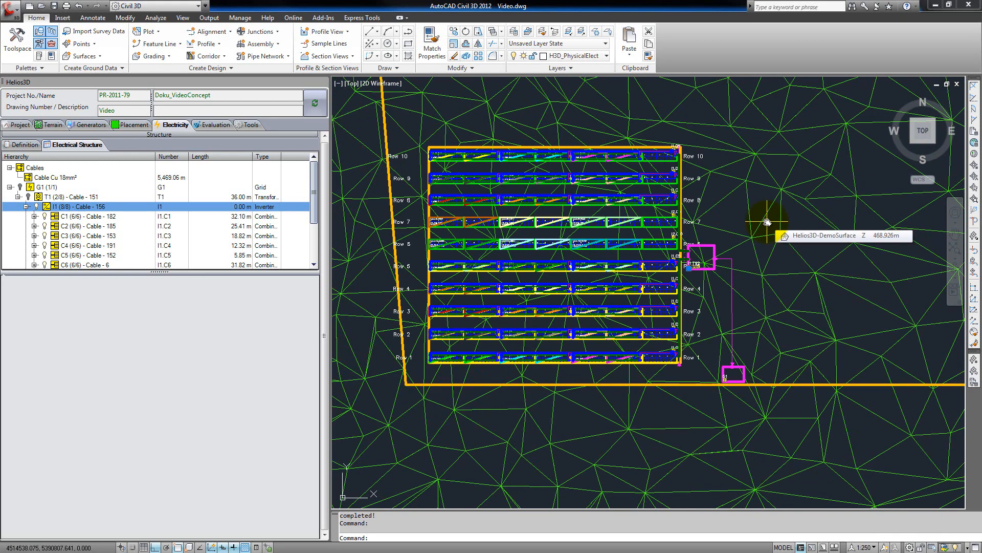